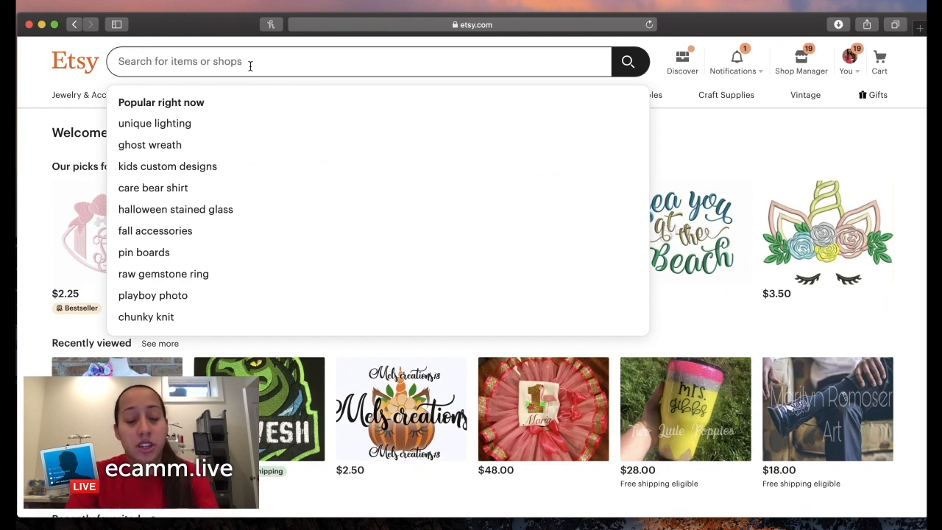
Search Etsy for 'halloween applique designs' and browse down through the result listings
type("halloween appli")
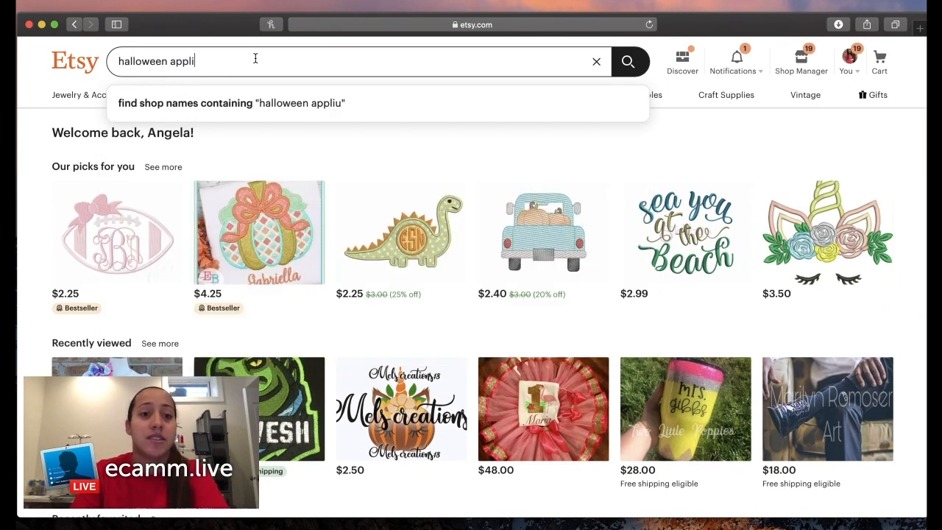
type("que designs")
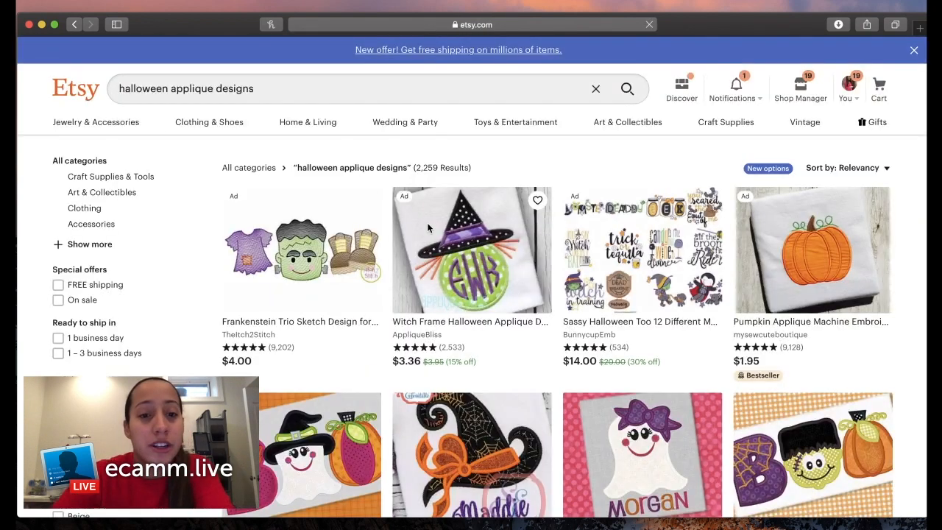
mouse_move(391, 323)
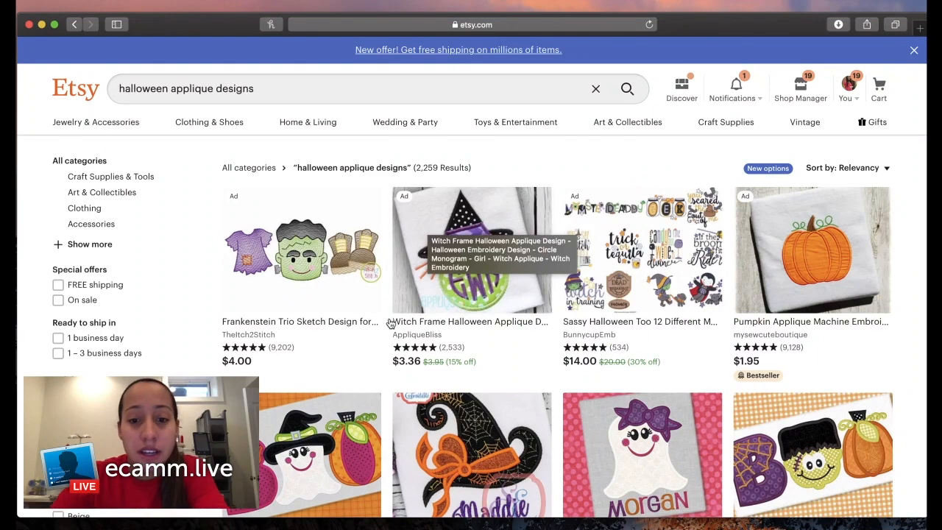
scroll("down", 3)
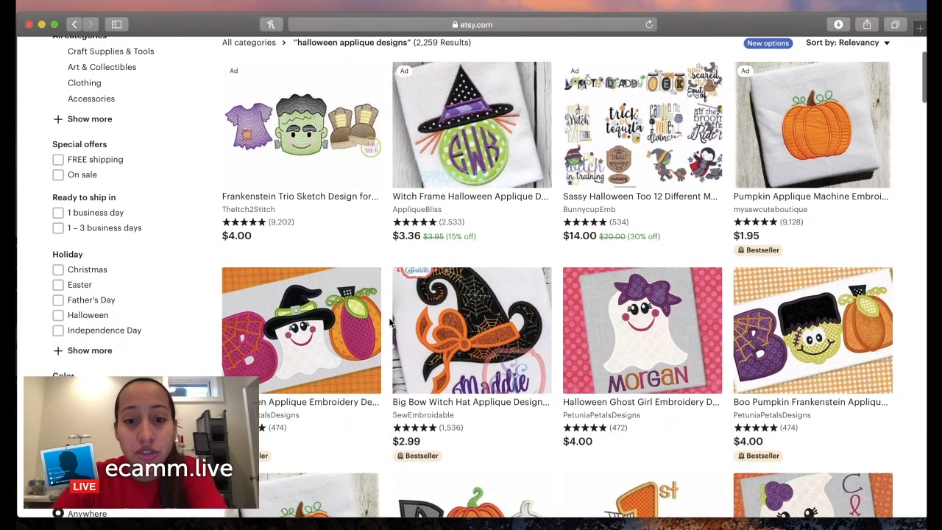
scroll("down", 3)
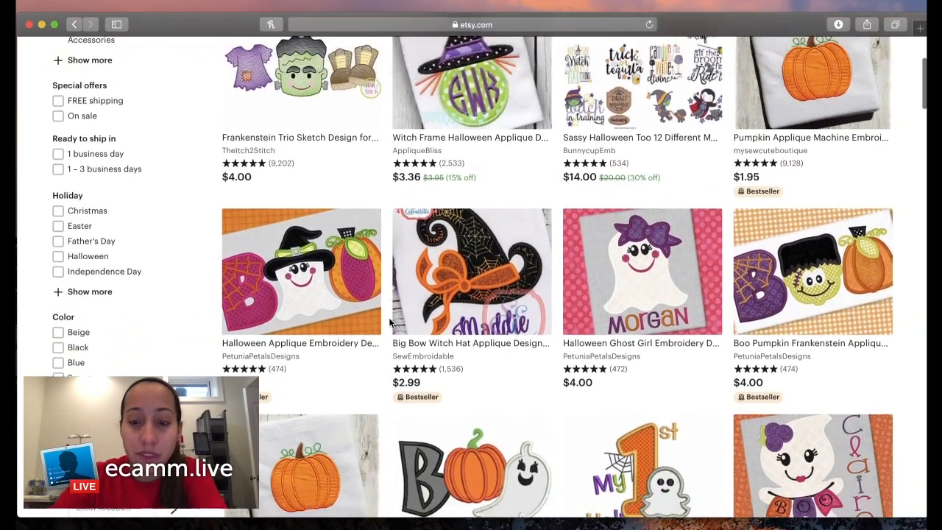
scroll("down", 3)
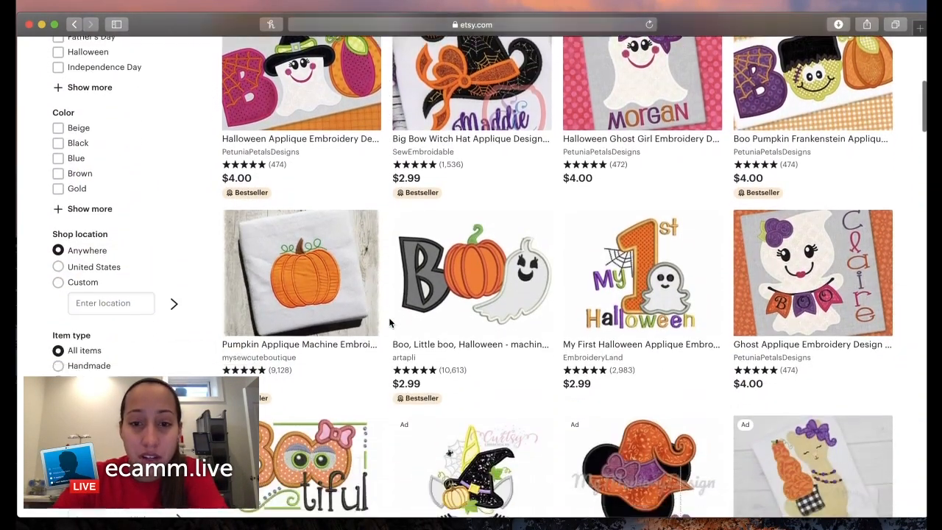
scroll("down", 3)
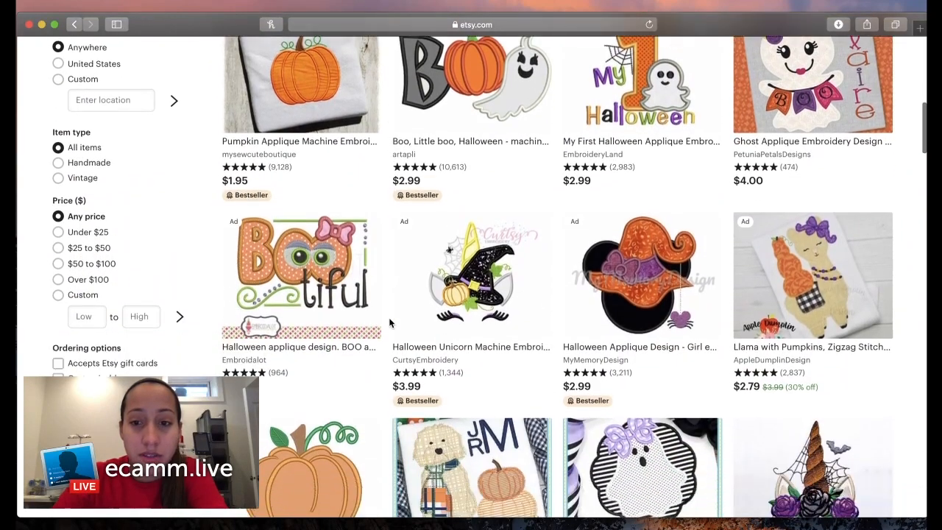
scroll("down", 3)
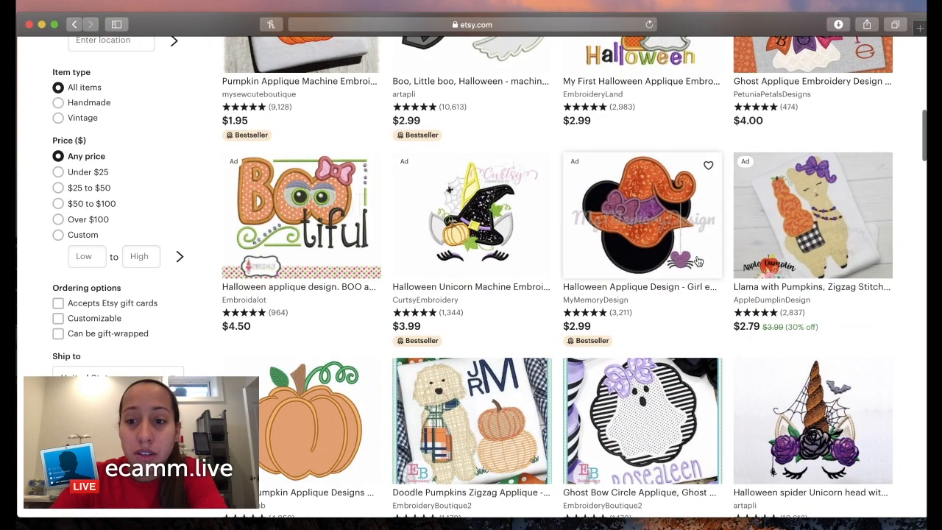
scroll("down", 3)
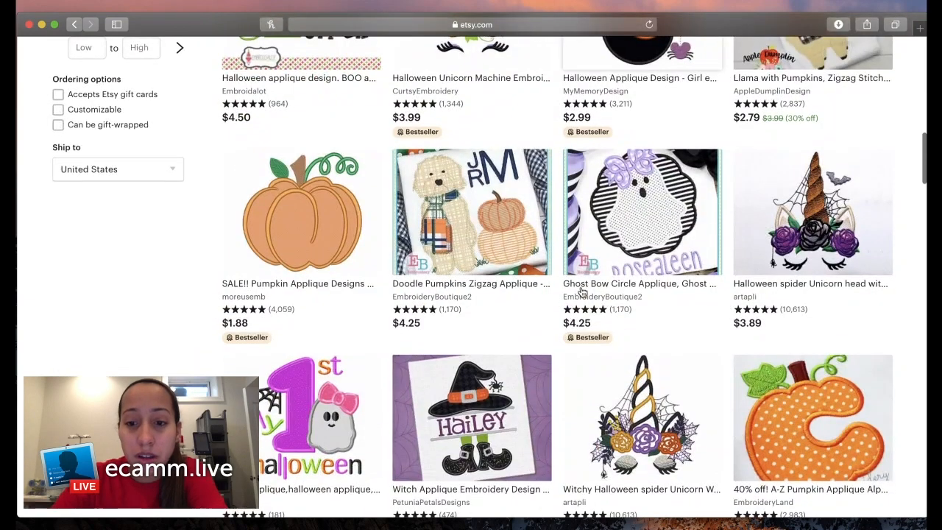
scroll("down", 3)
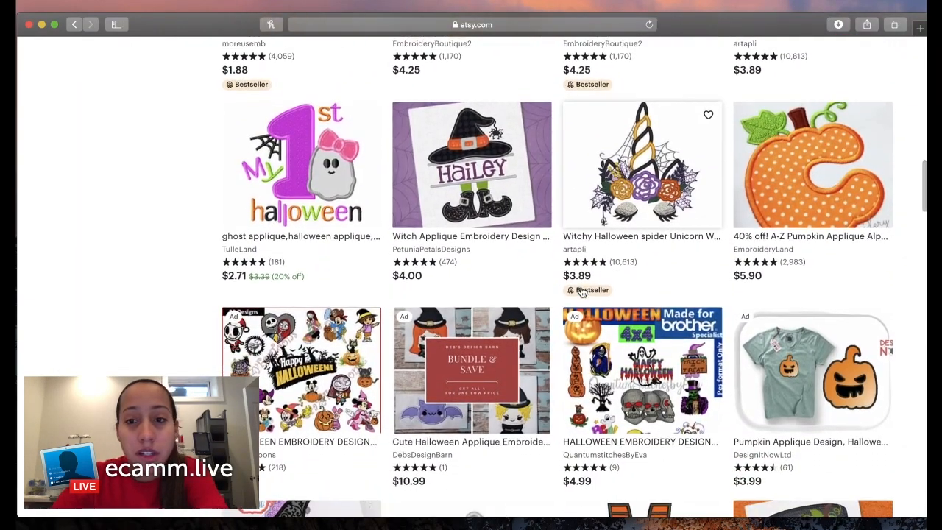
scroll("down", 3)
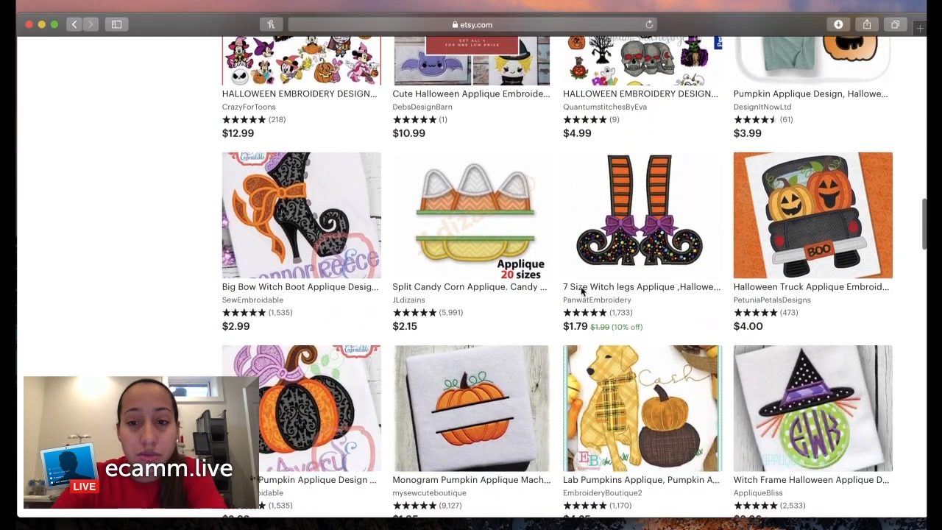
scroll("down", 3)
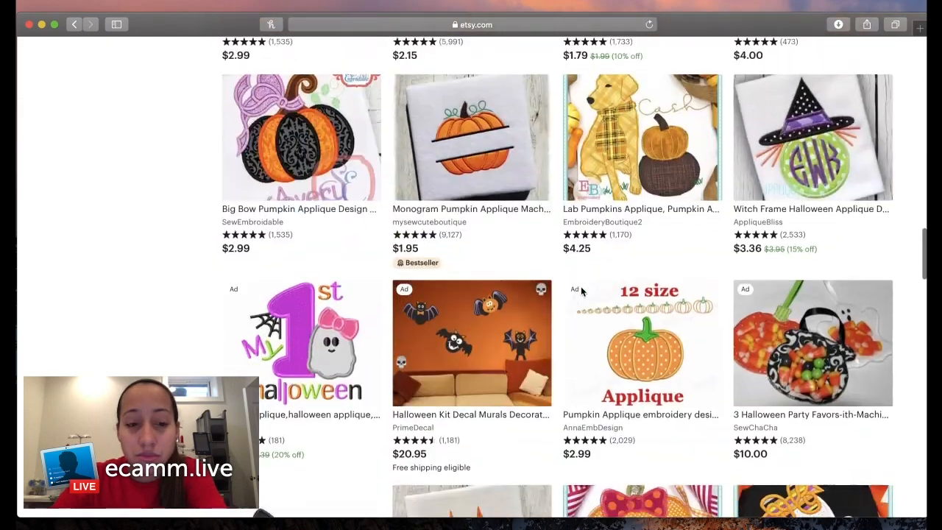
scroll("down", 3)
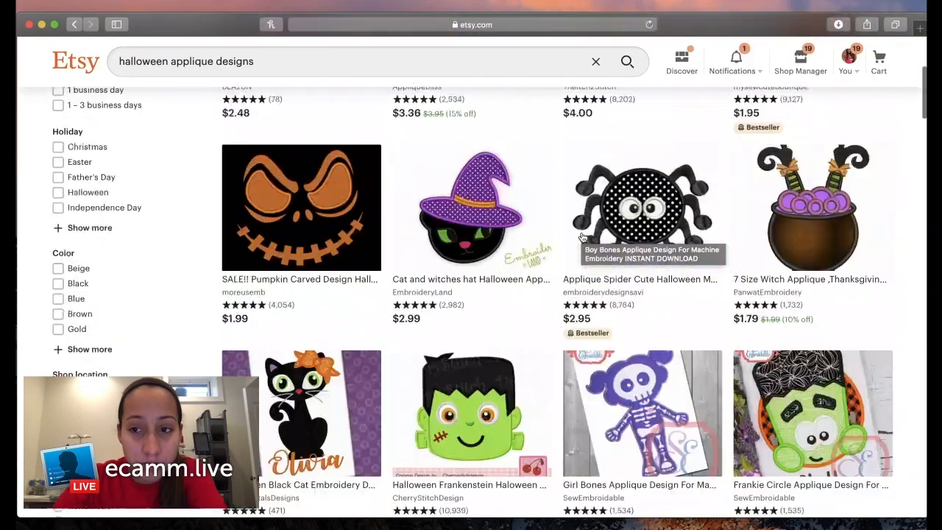
scroll("down", 3)
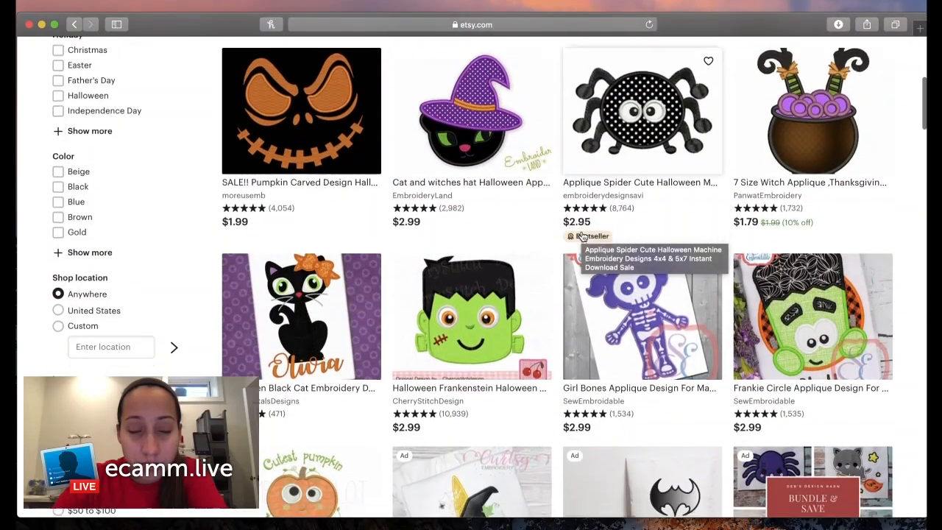
View the Frankie Circle Applique Design listing by SewEmbroidable and its item details
left_click(813, 316)
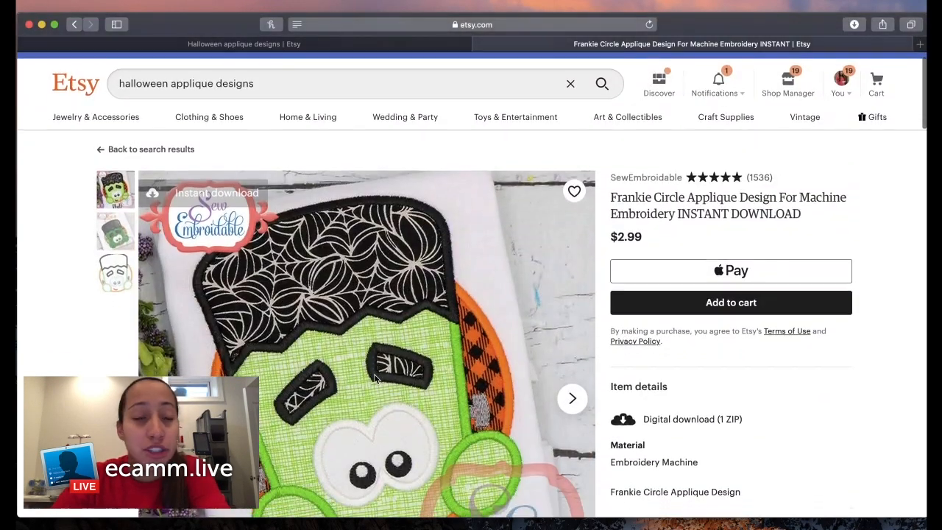
scroll("down", 3)
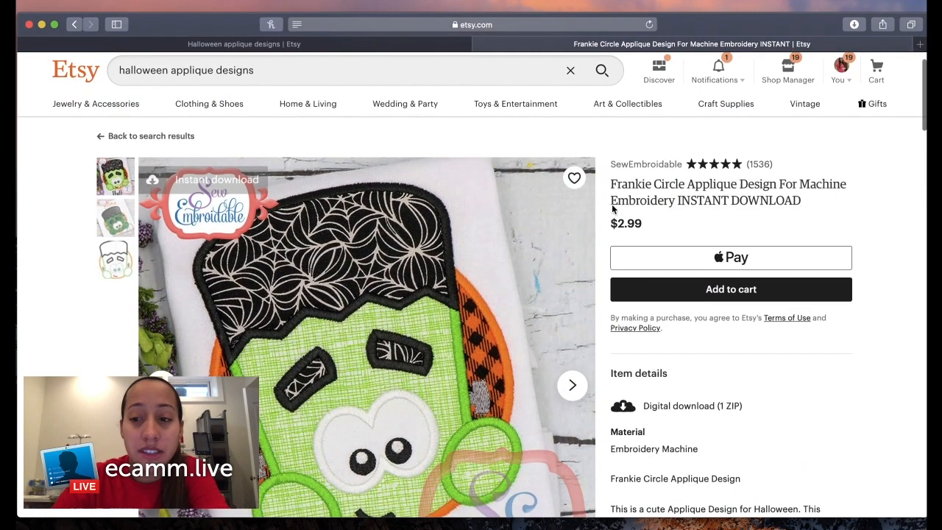
scroll("down", 3)
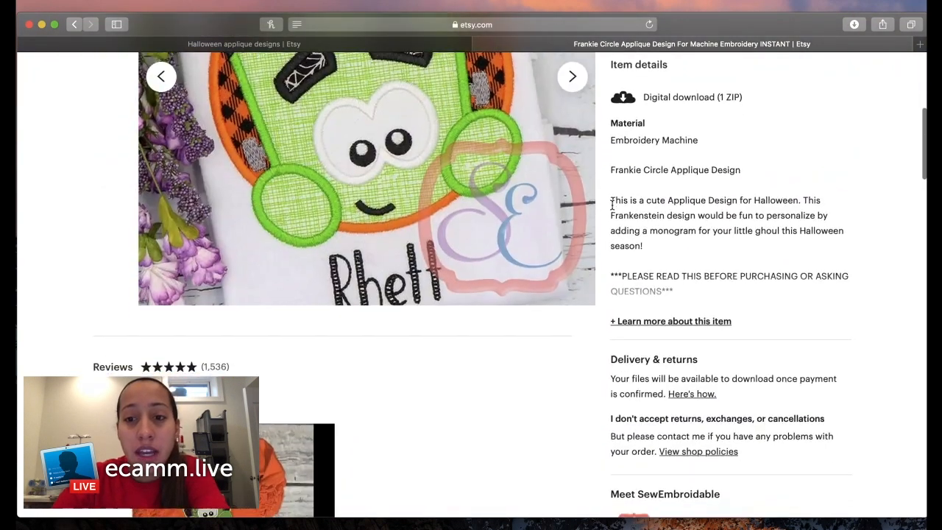
scroll("down", 3)
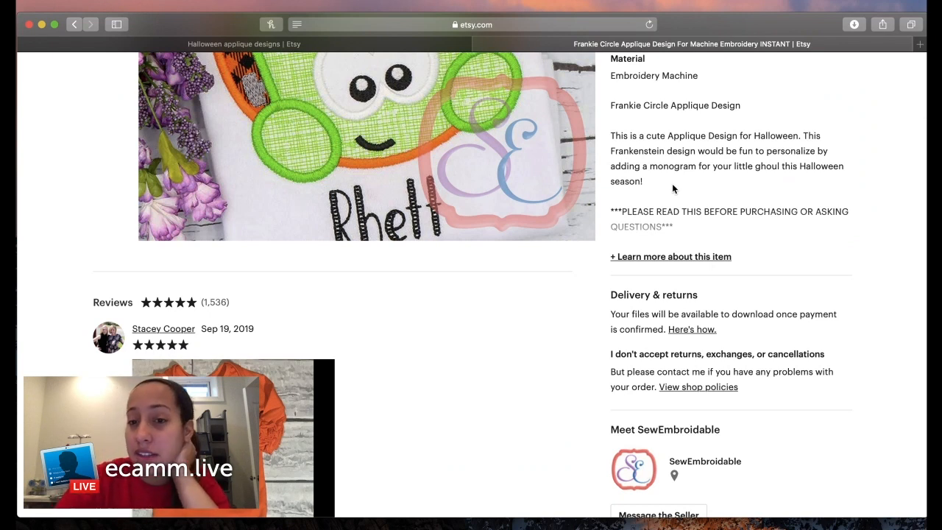
mouse_move(671, 210)
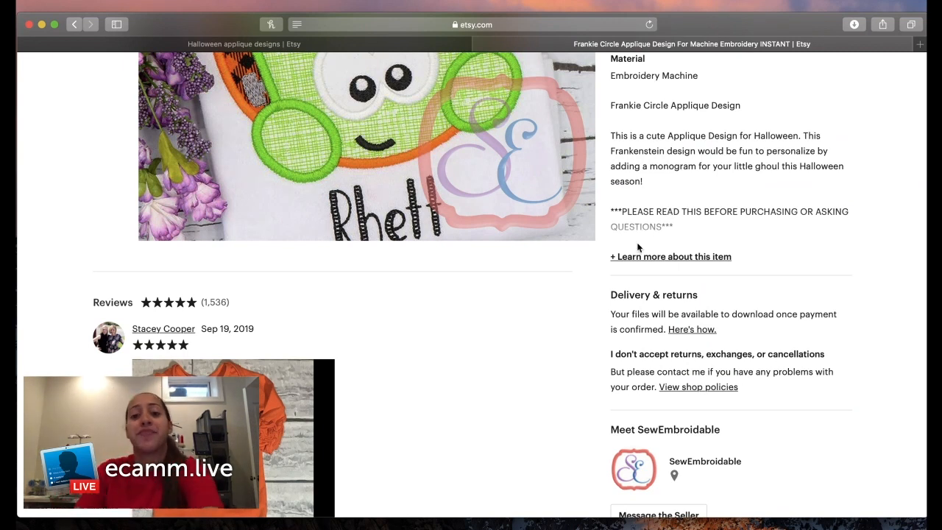
mouse_move(632, 216)
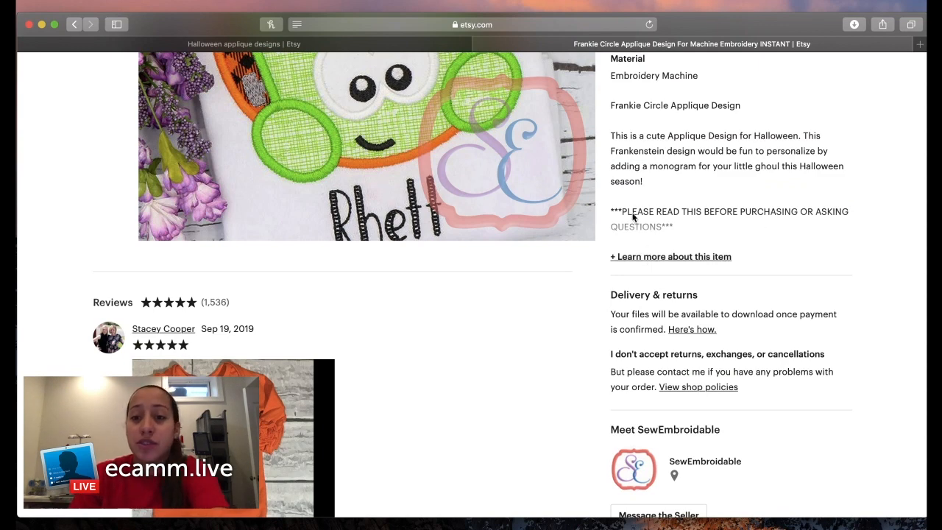
left_click_drag(638, 106, 742, 106)
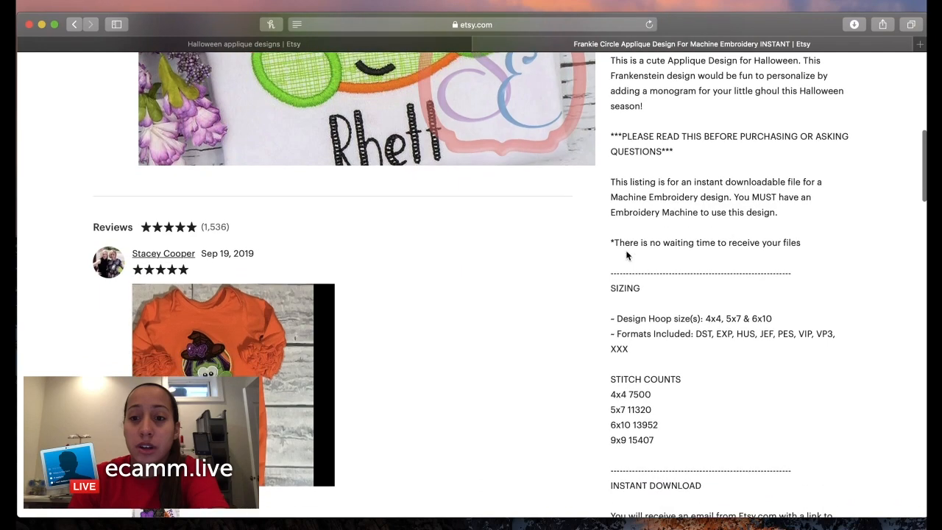
scroll("down", 3)
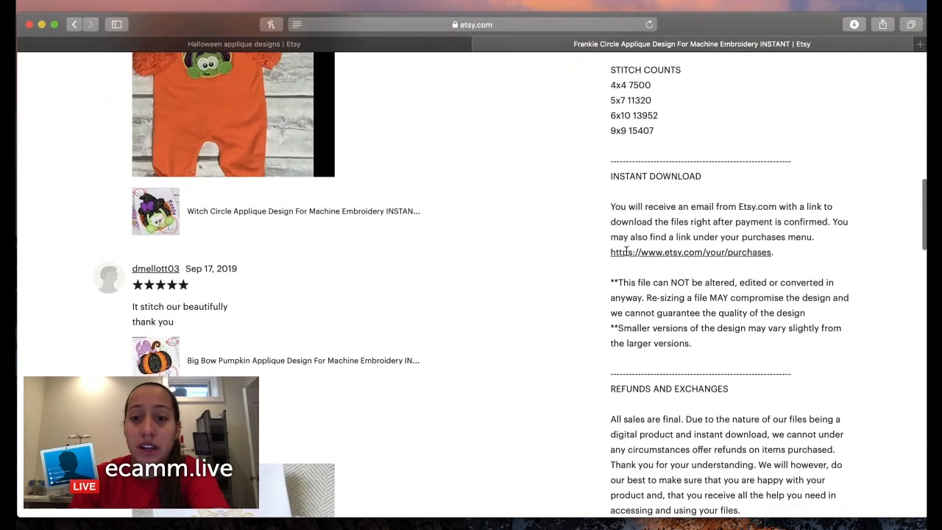
scroll("down", 3)
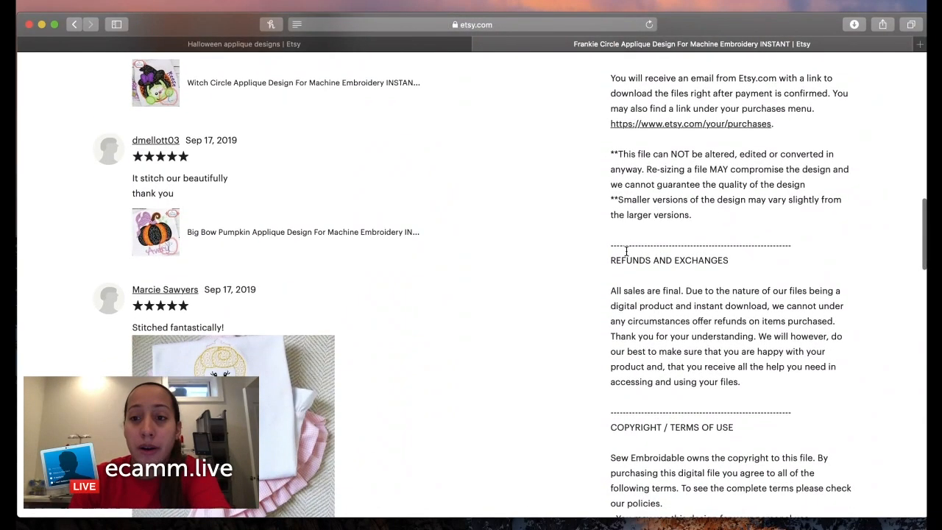
scroll("down", 3)
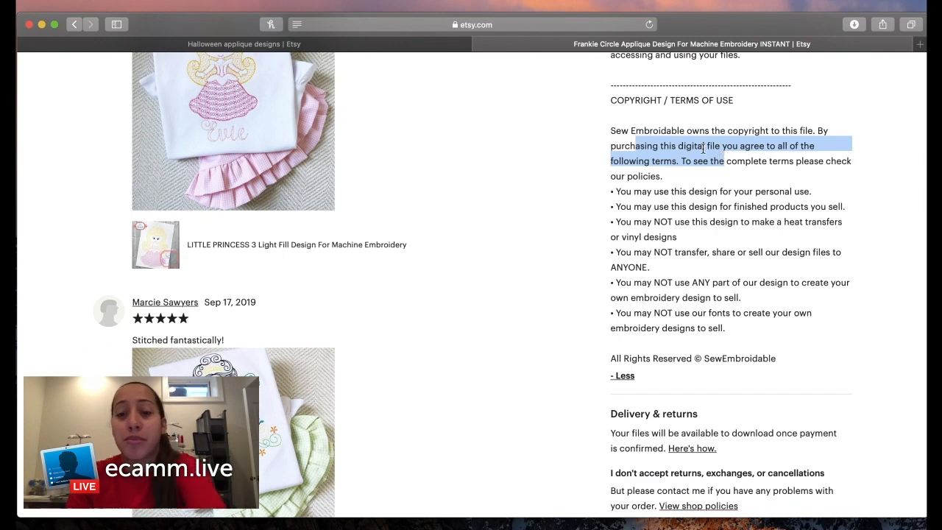
scroll("down", 3)
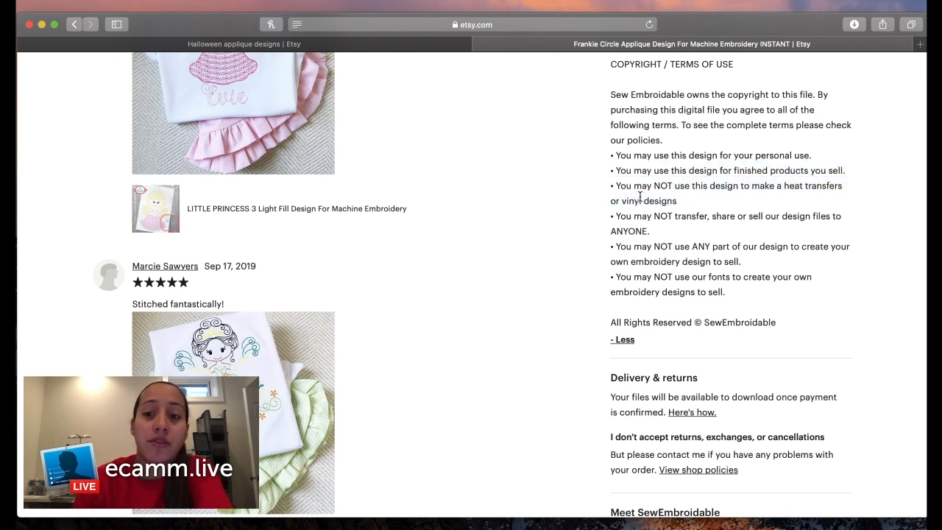
left_click_drag(610, 171, 832, 171)
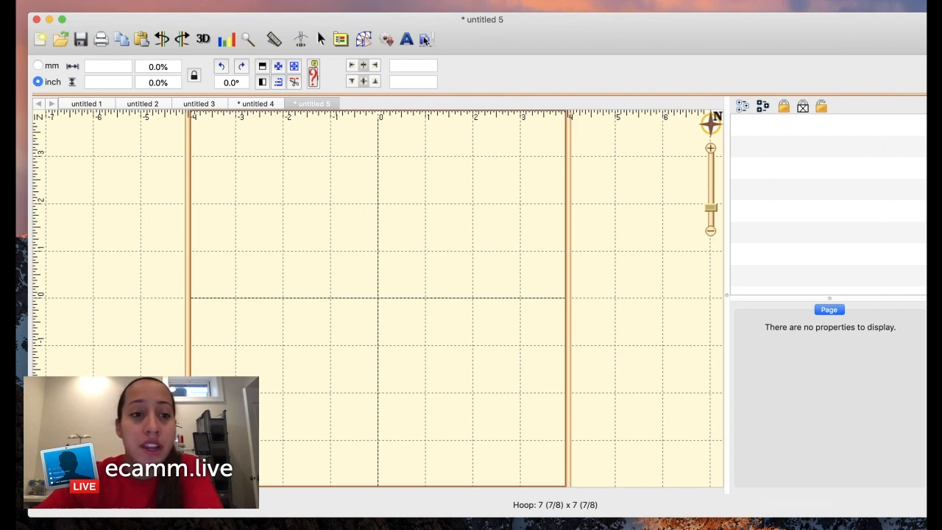
mouse_move(424, 38)
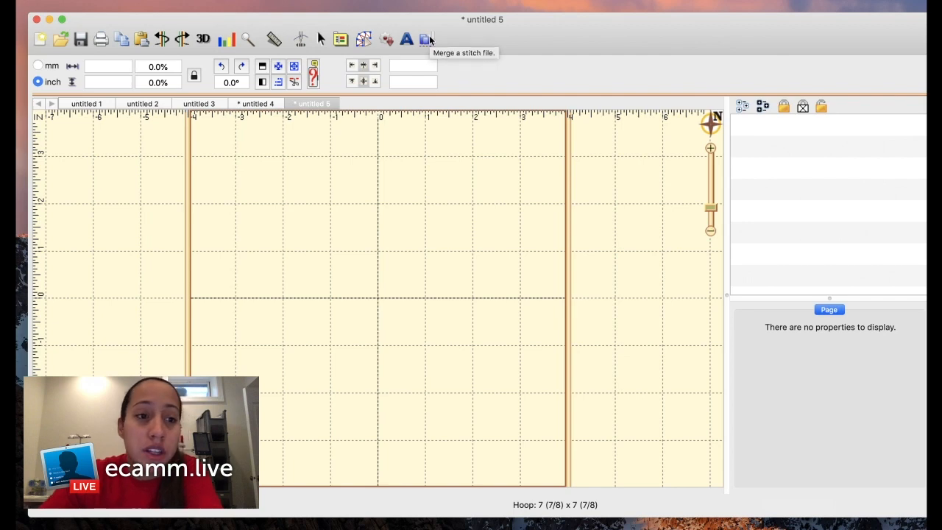
Start a Merge Stitch File and expand Downloads > Frankie Circle to its DST, PES and VP3 subfolders
left_click(427, 38)
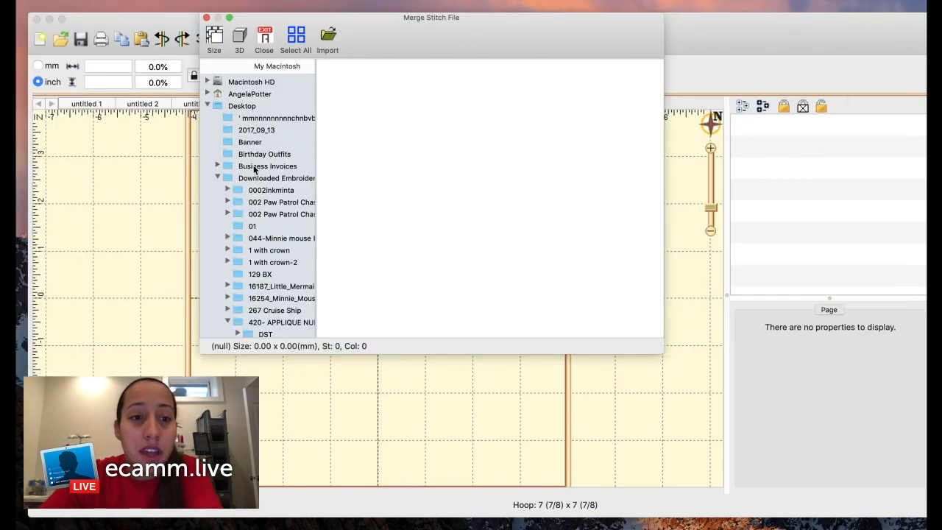
left_click(218, 106)
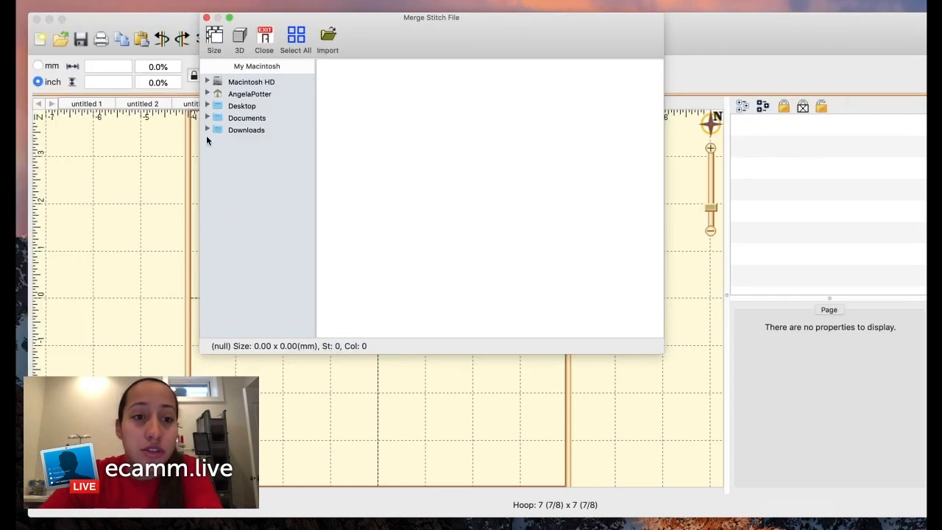
left_click(207, 129)
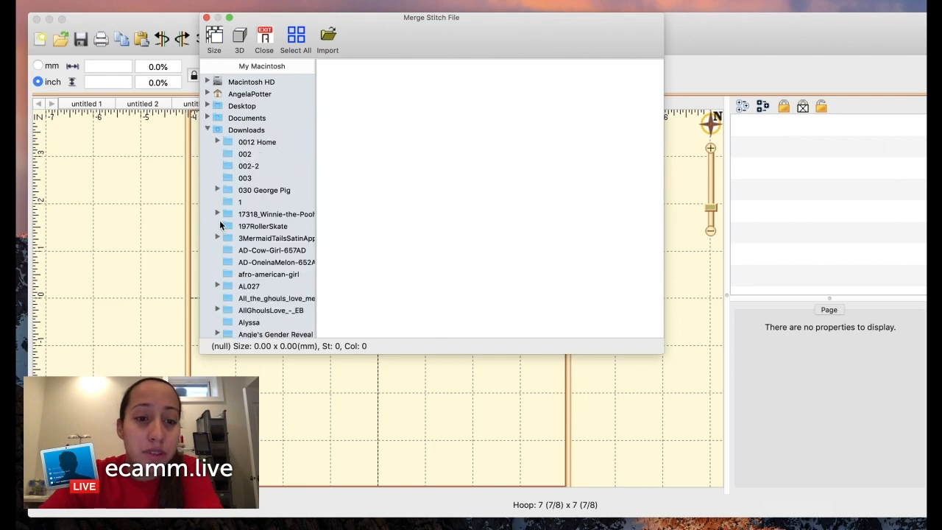
scroll("down", 3)
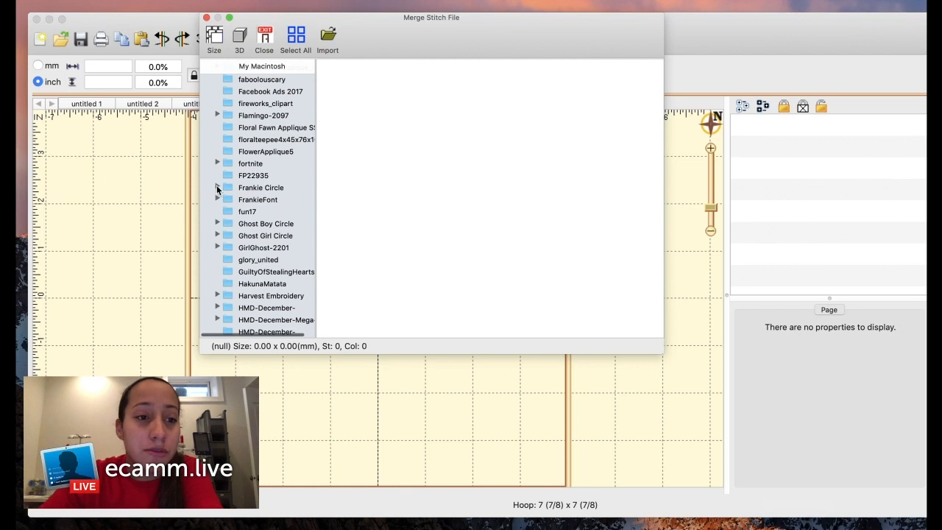
left_click(218, 187)
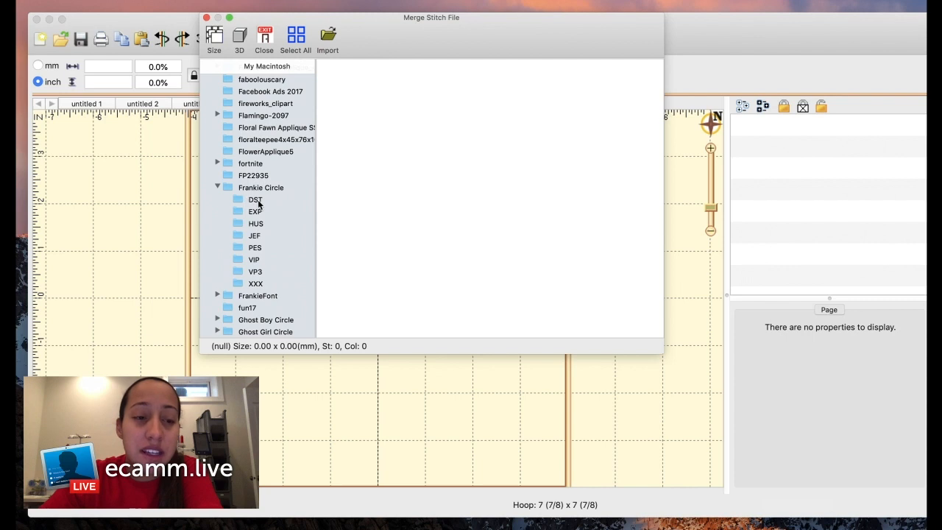
mouse_move(242, 239)
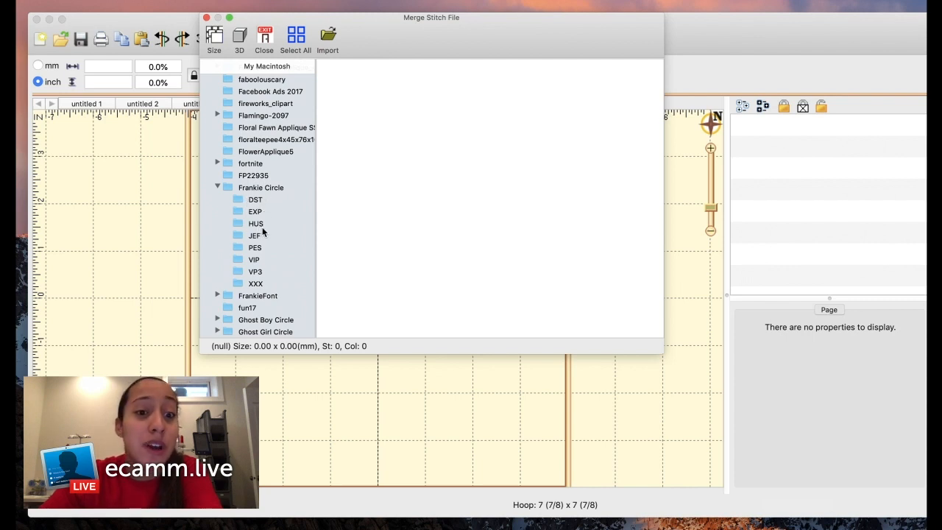
mouse_move(272, 262)
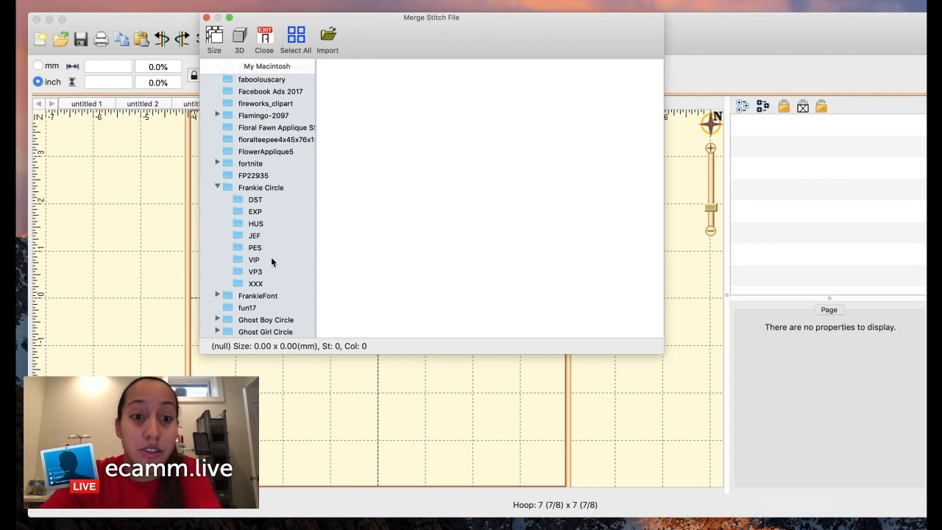
Merge Fankie Circle 5x7.PES from the PES folder, rotate it 90° upright and centre it in the hoop
left_click(255, 247)
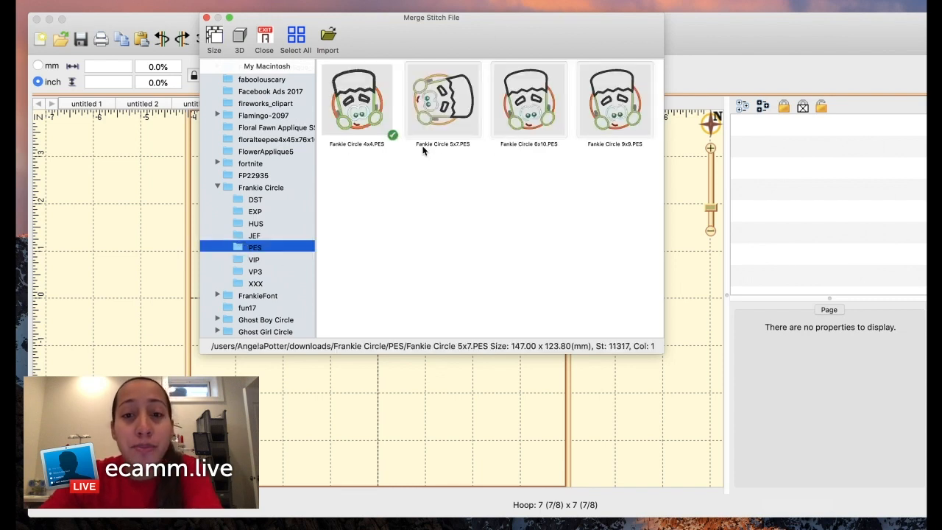
left_click(356, 100)
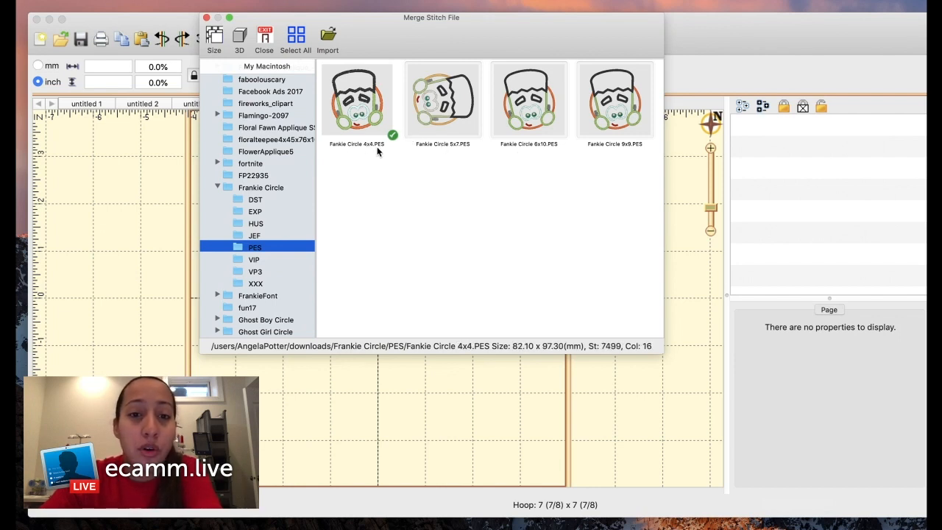
mouse_move(371, 155)
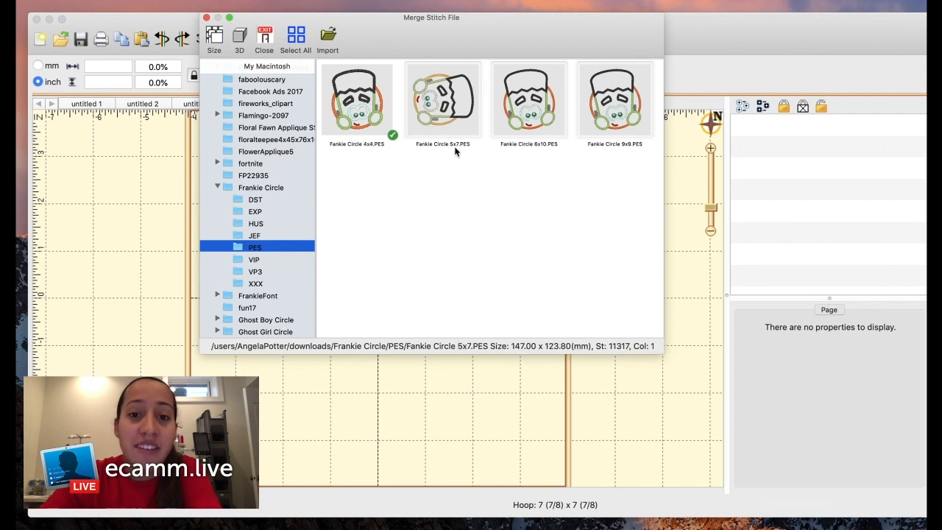
mouse_move(468, 145)
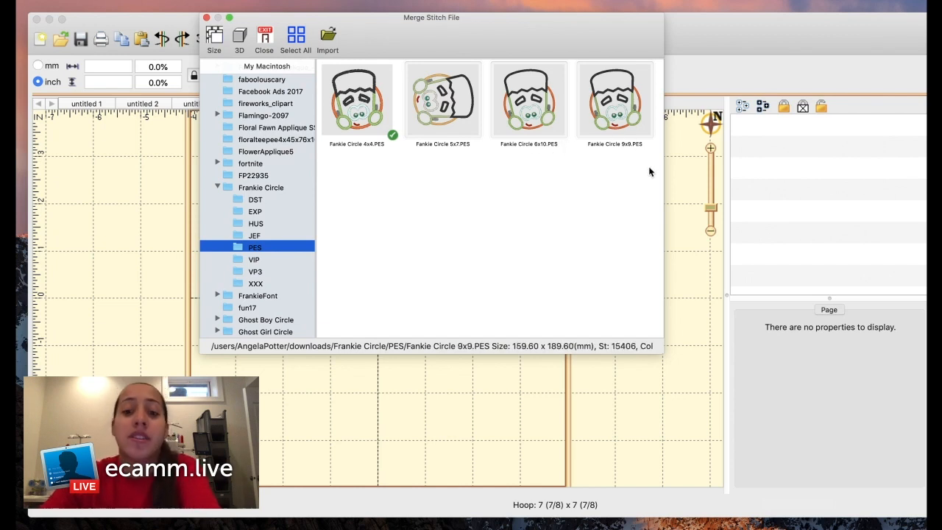
mouse_move(575, 501)
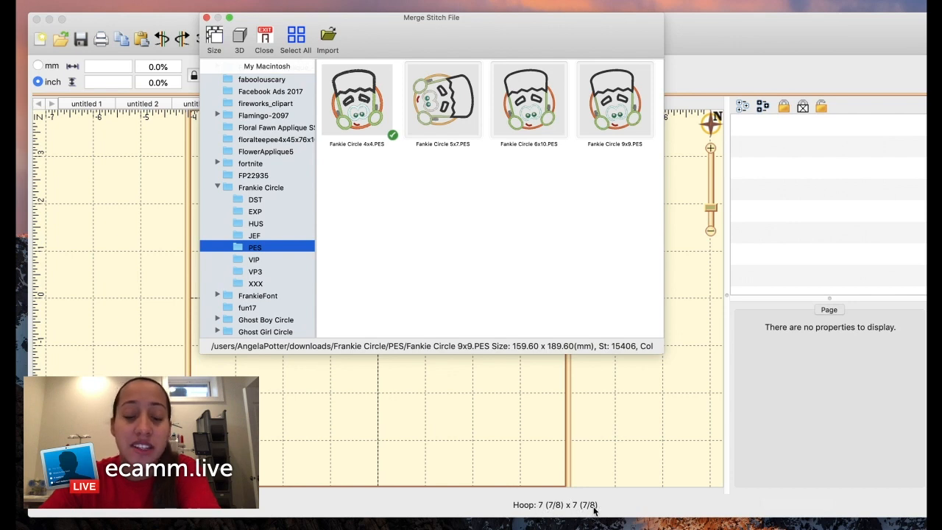
mouse_move(567, 493)
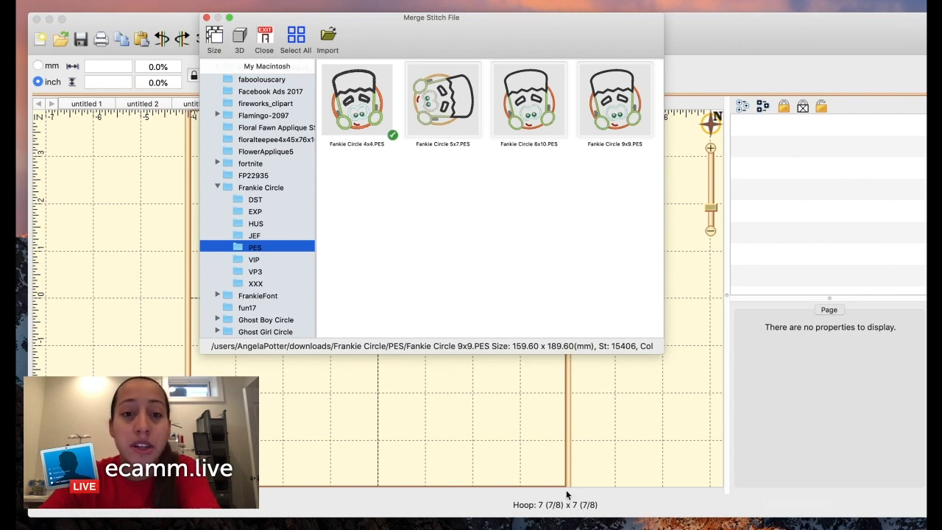
left_click(528, 100)
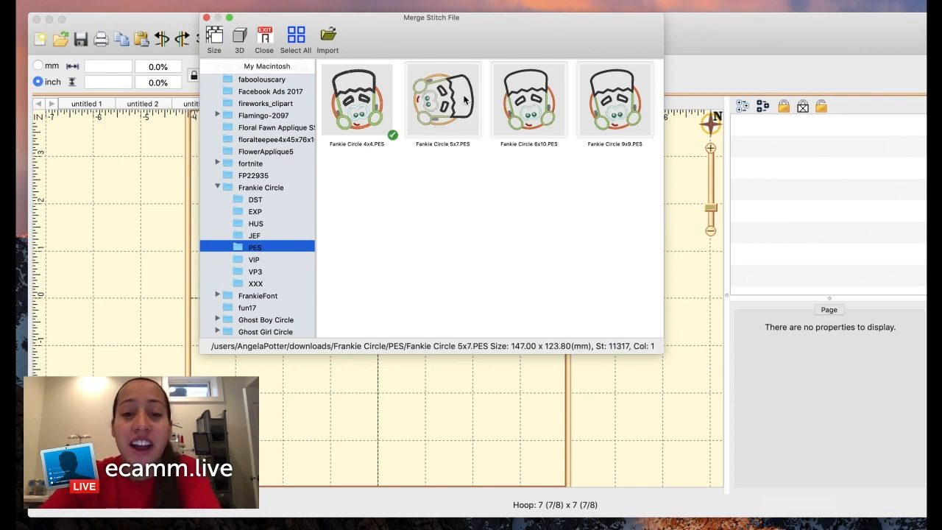
left_click(326, 37)
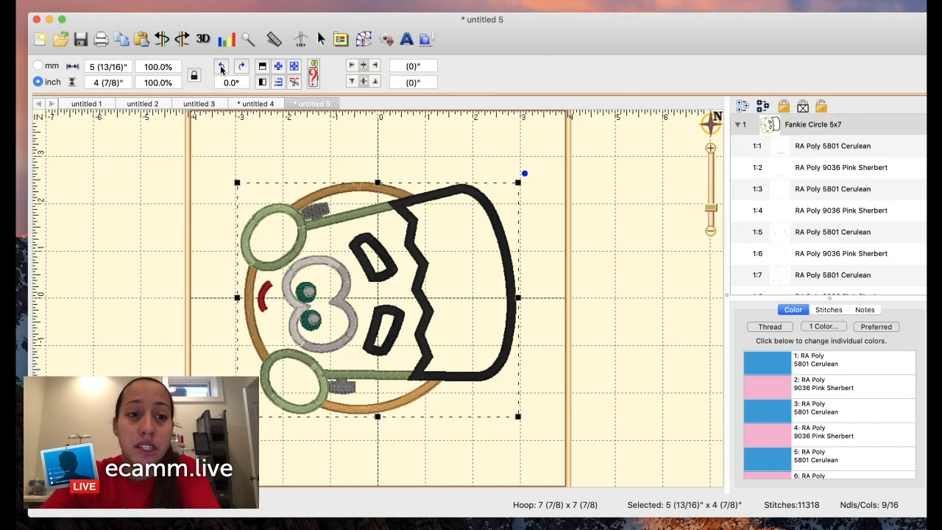
mouse_move(221, 66)
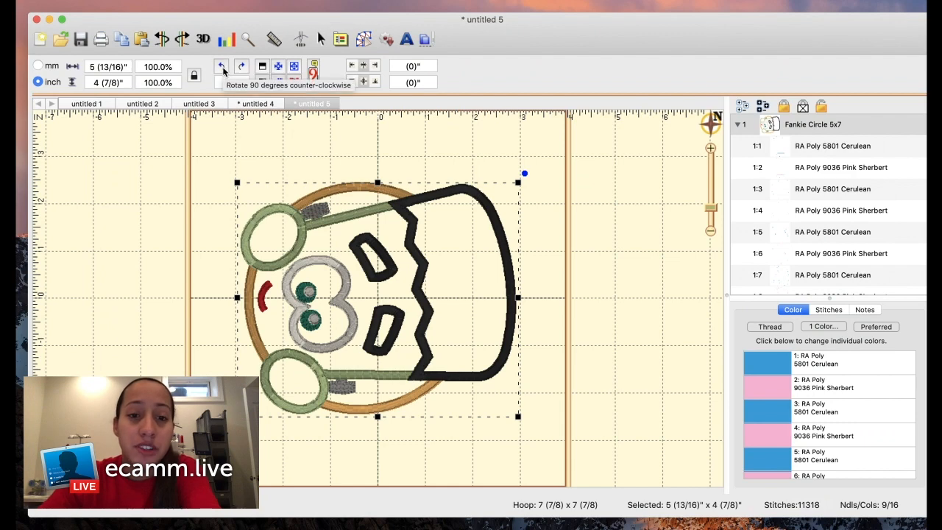
left_click(222, 65)
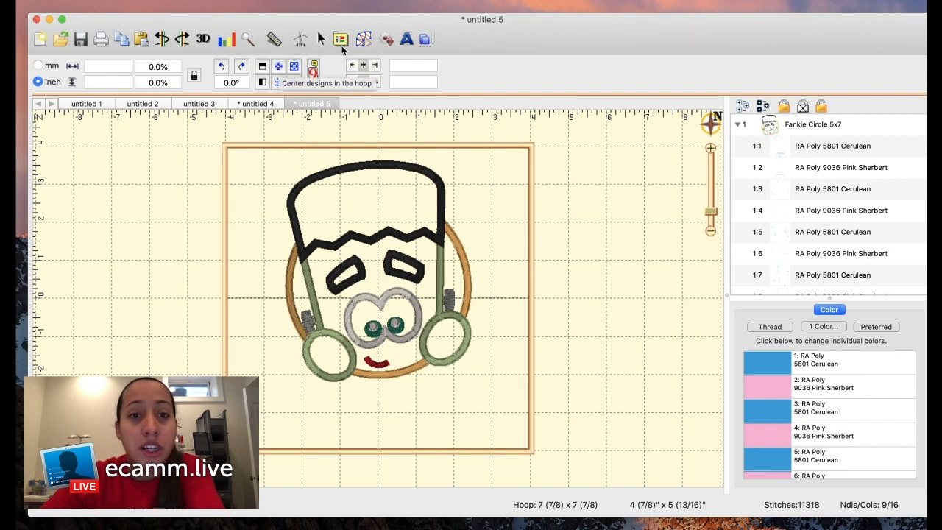
mouse_move(341, 38)
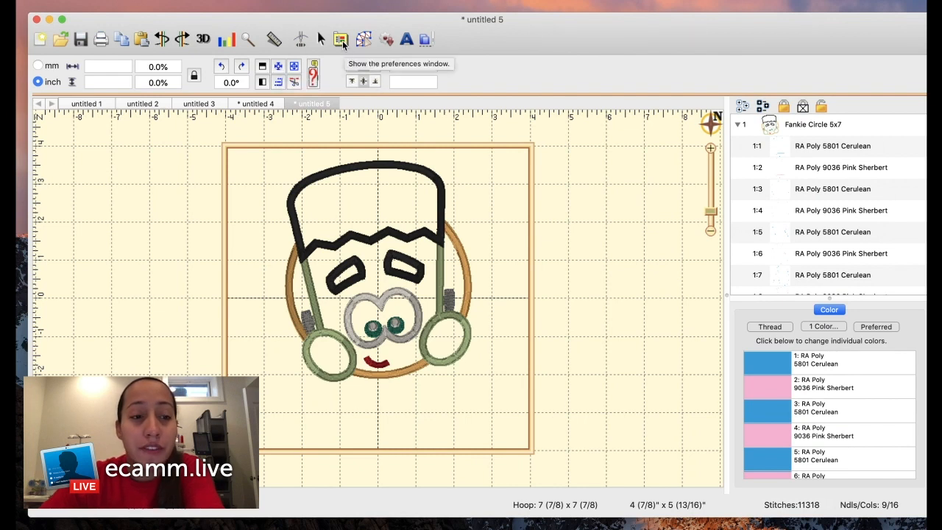
left_click(342, 39)
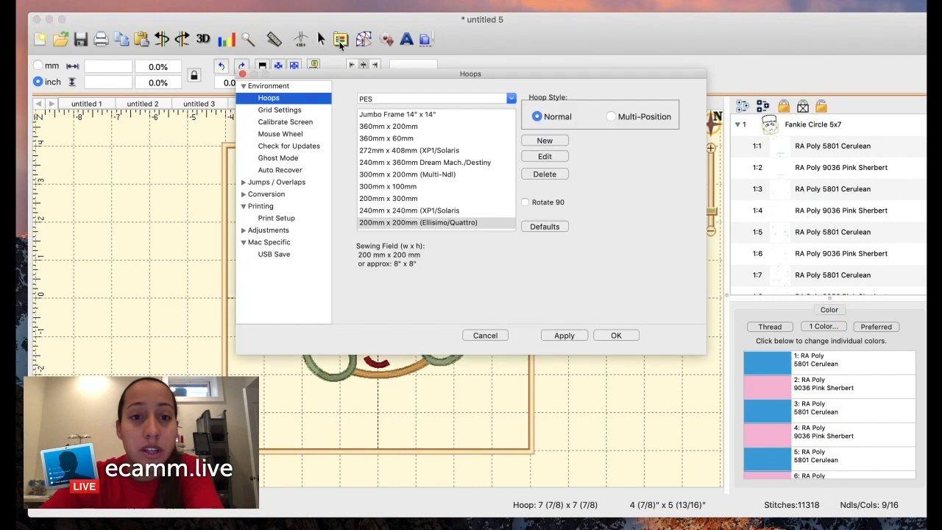
mouse_move(430, 109)
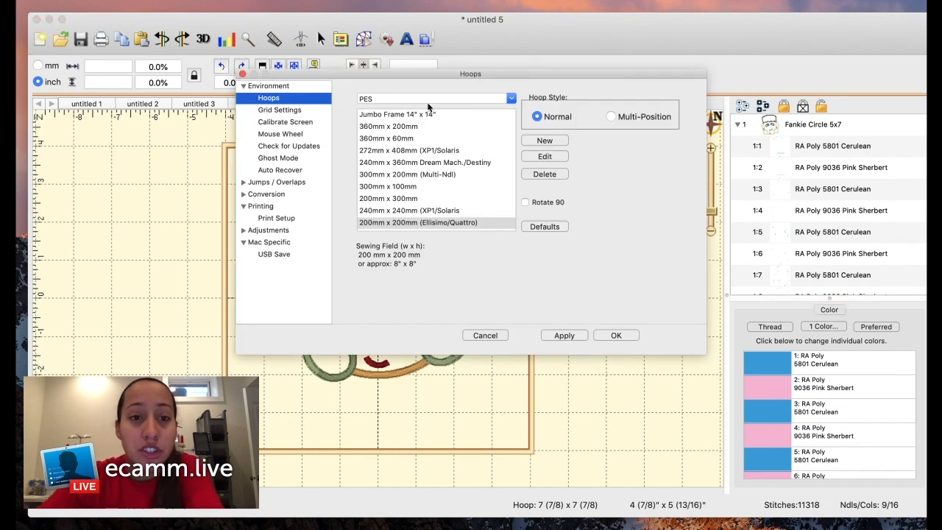
left_click(510, 98)
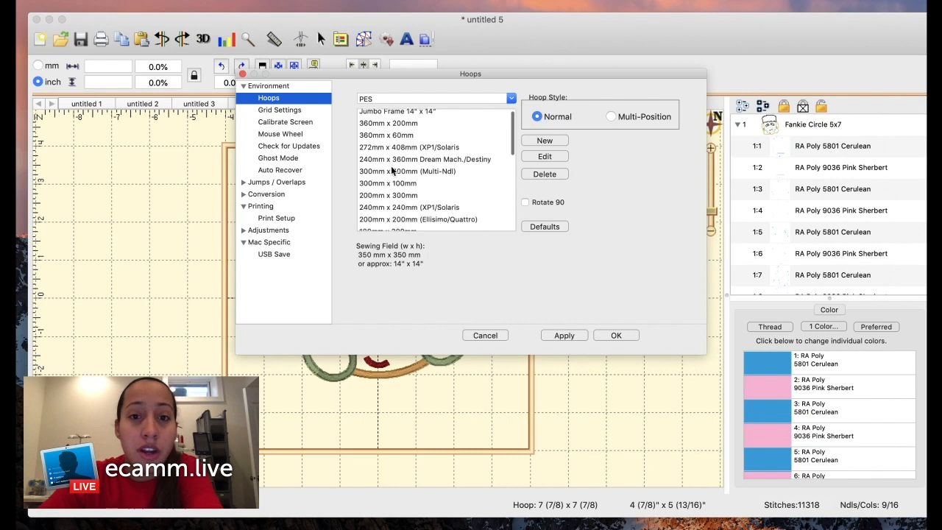
left_click(406, 155)
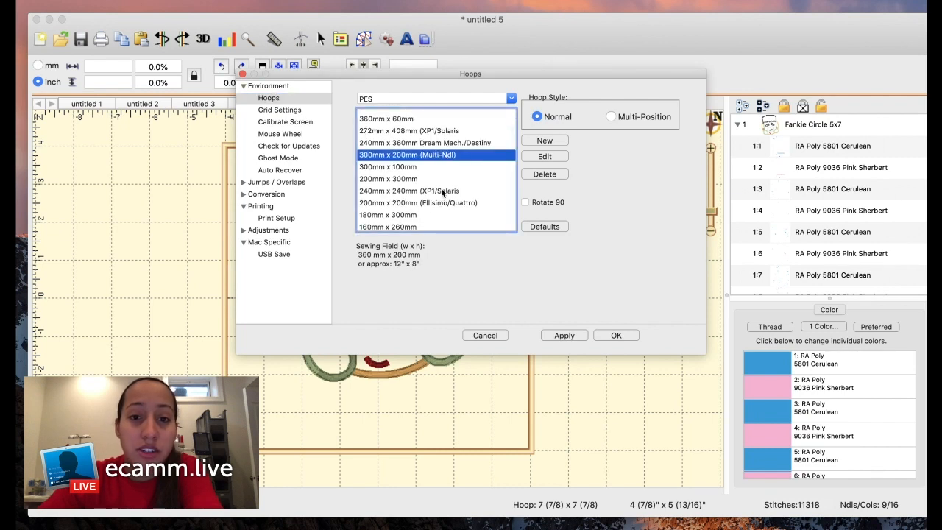
scroll("down", 3)
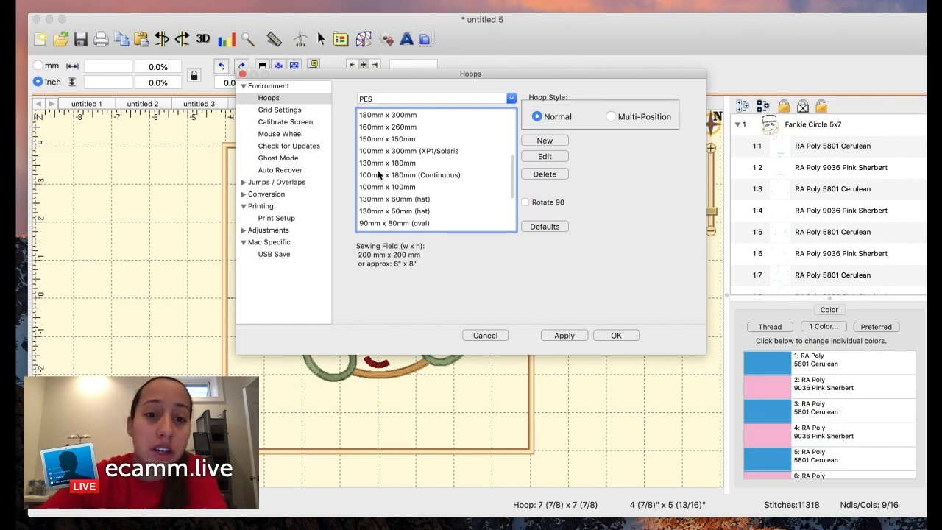
left_click(409, 174)
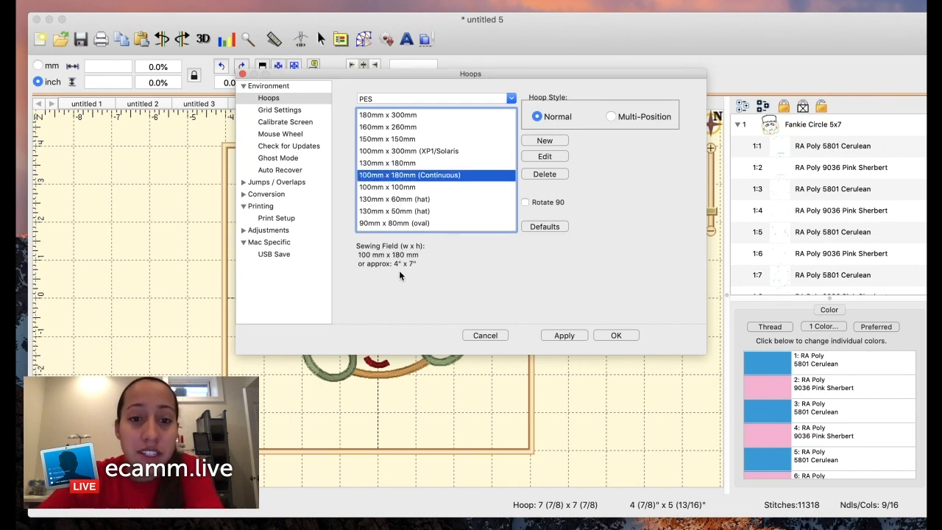
left_click(389, 162)
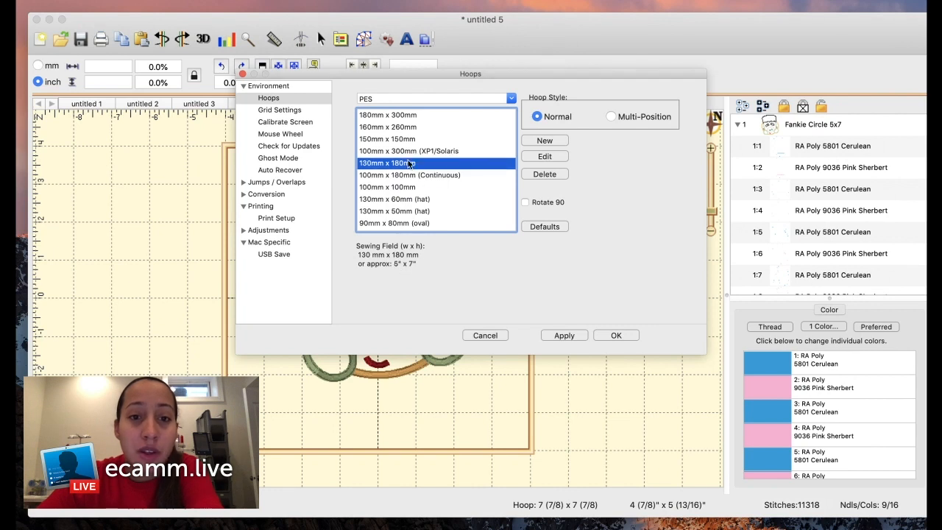
mouse_move(395, 268)
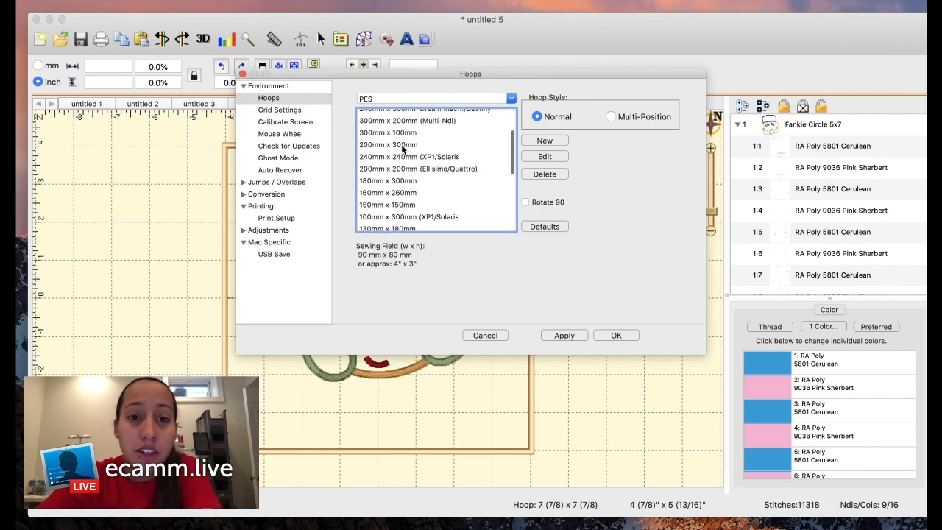
left_click(418, 168)
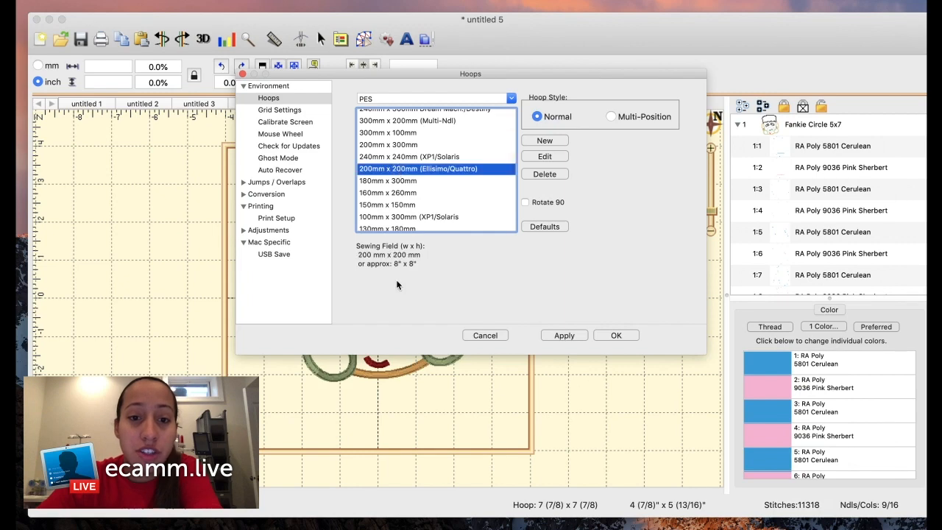
mouse_move(581, 344)
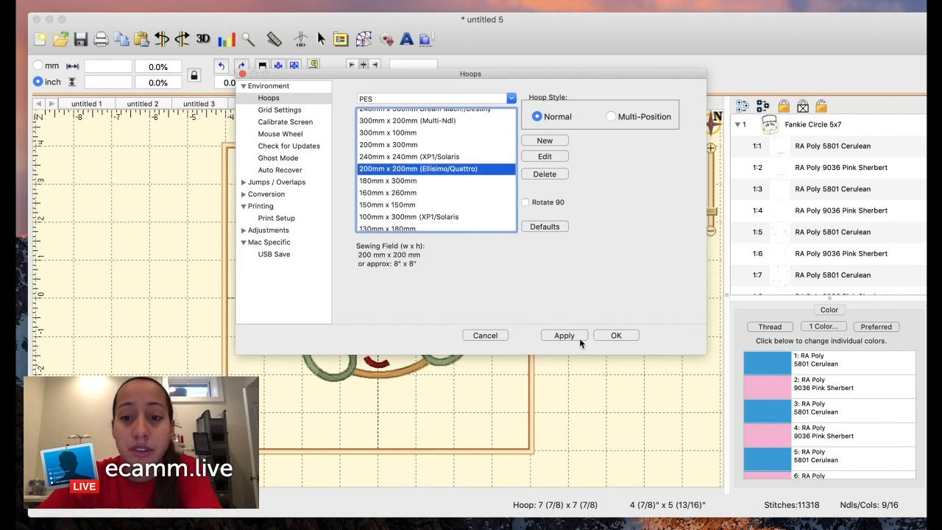
left_click(616, 335)
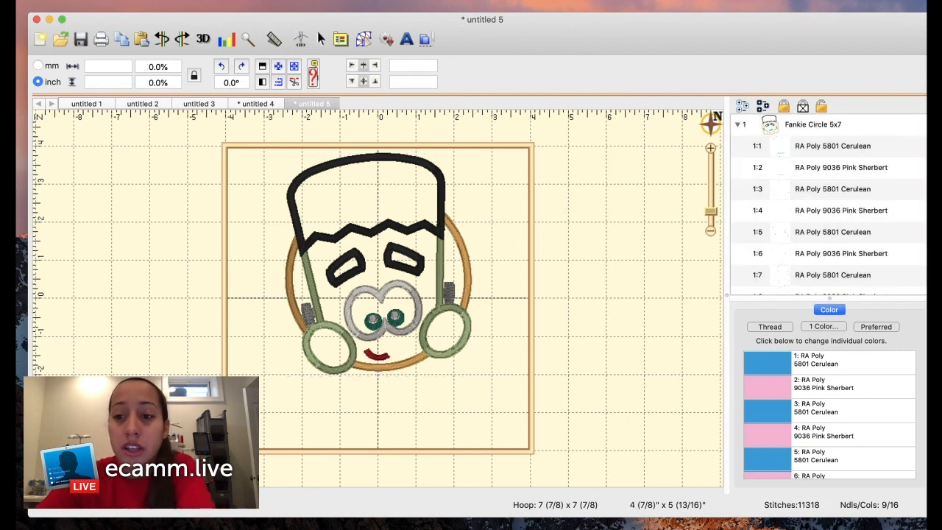
Convert the design's threads to the Brother Embroidery brand and check the 019 Sky Blue and 085 Pink stops
scroll("down", 3)
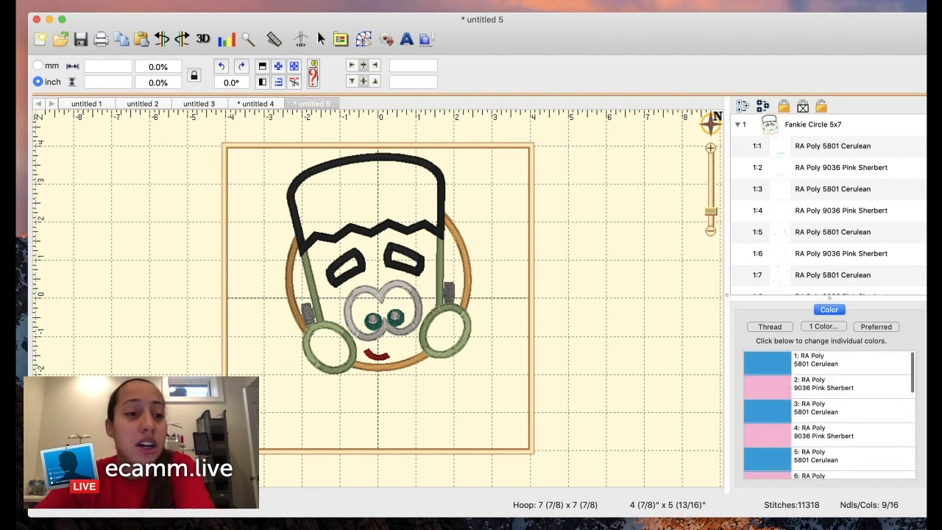
left_click(824, 359)
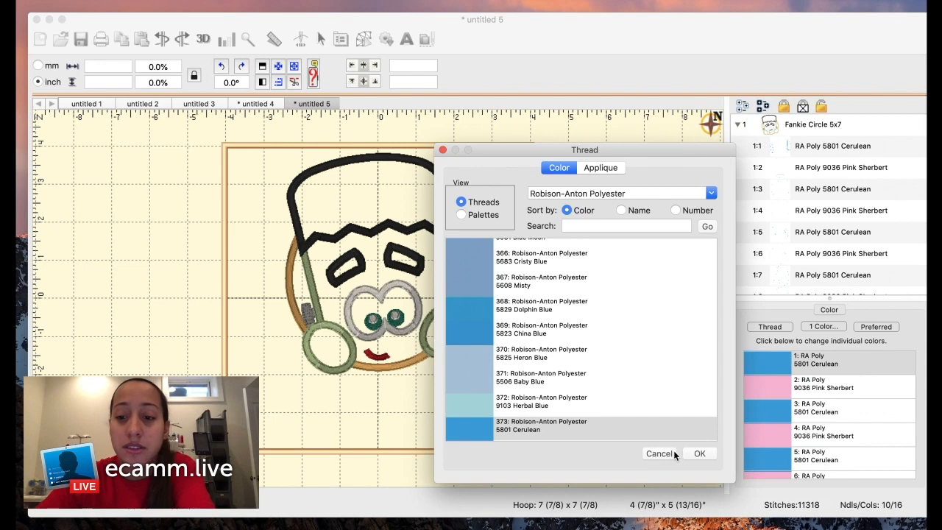
left_click(698, 453)
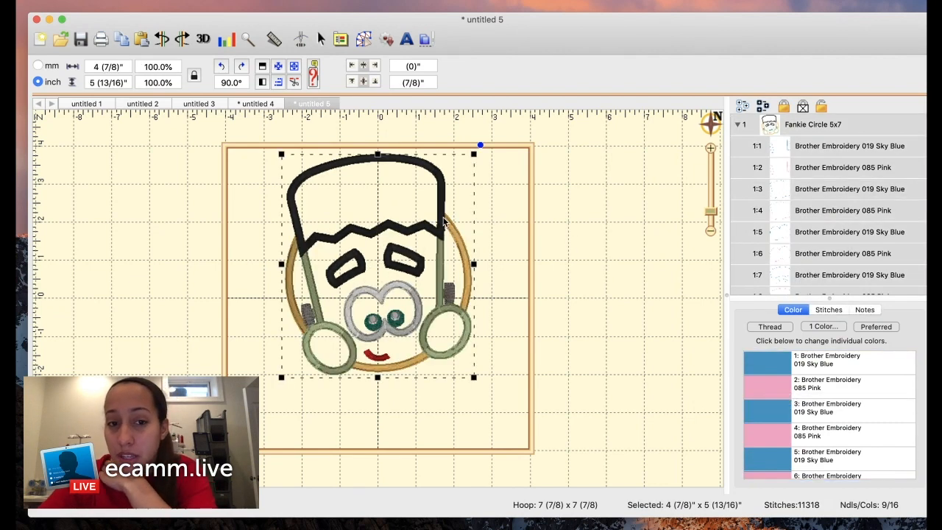
mouse_move(845, 191)
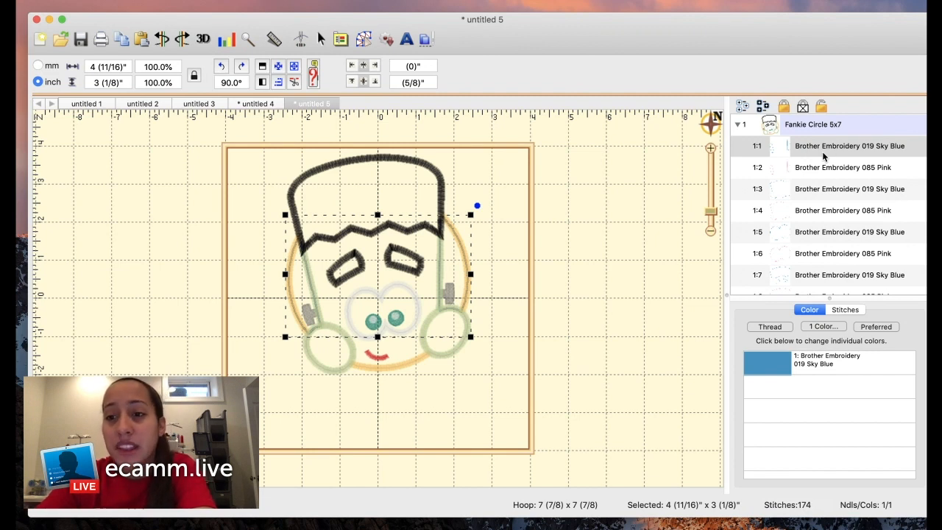
left_click(842, 168)
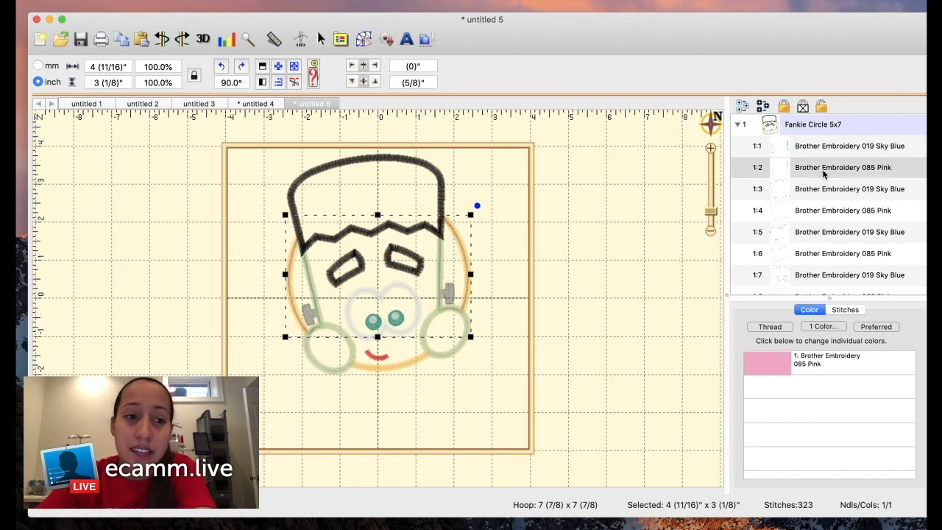
left_click(851, 146)
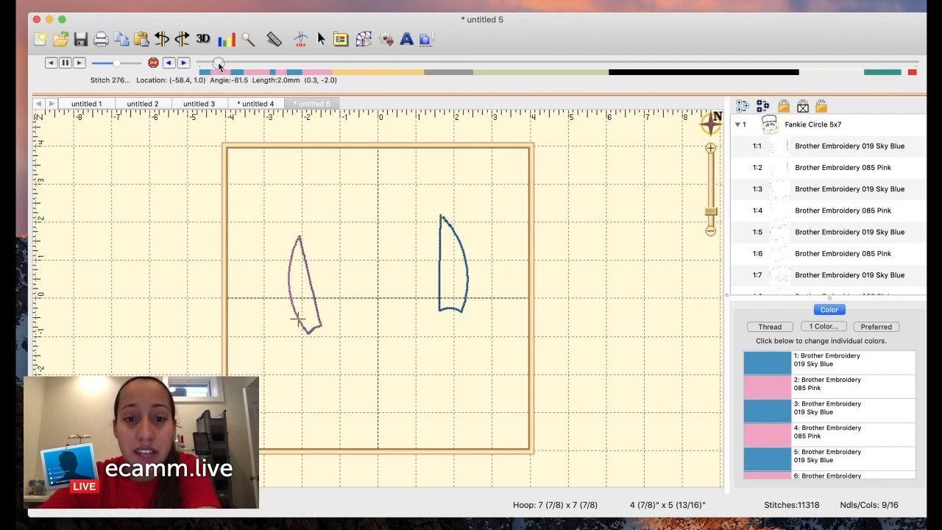
Step the Stitch Simulator slider through both placement lines and the full head outline
left_click_drag(218, 62, 230, 62)
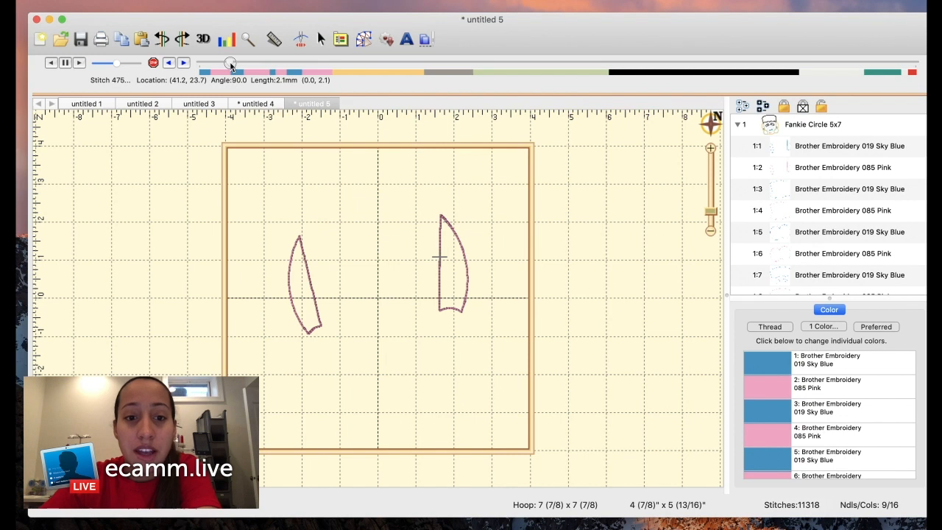
left_click_drag(229, 62, 262, 62)
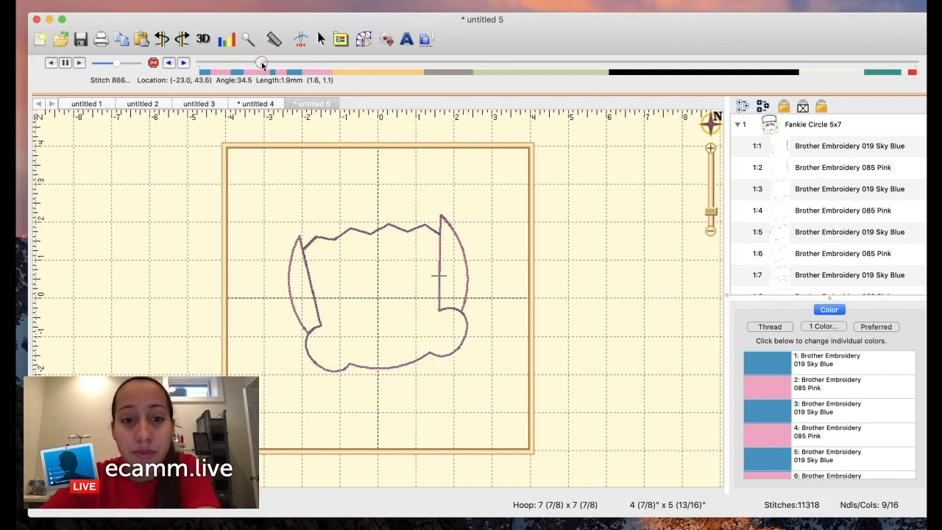
left_click_drag(262, 68, 347, 68)
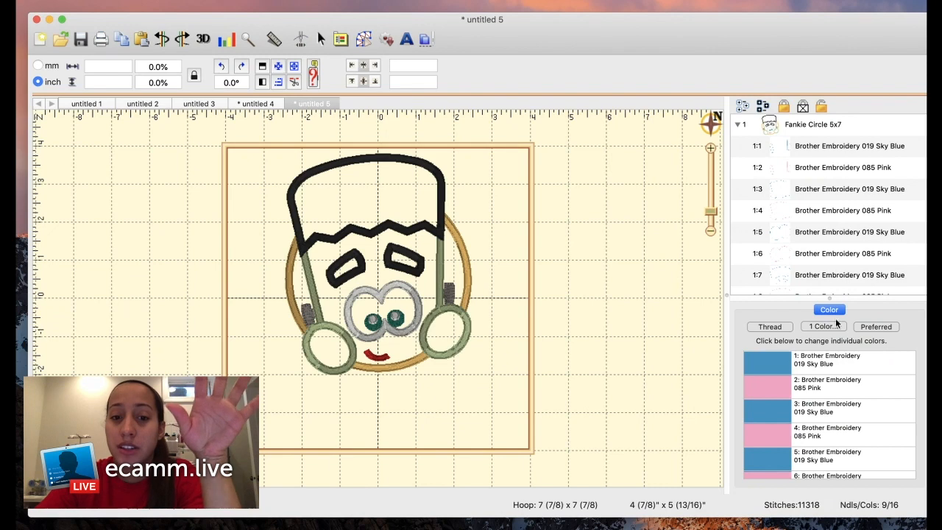
mouse_move(784, 383)
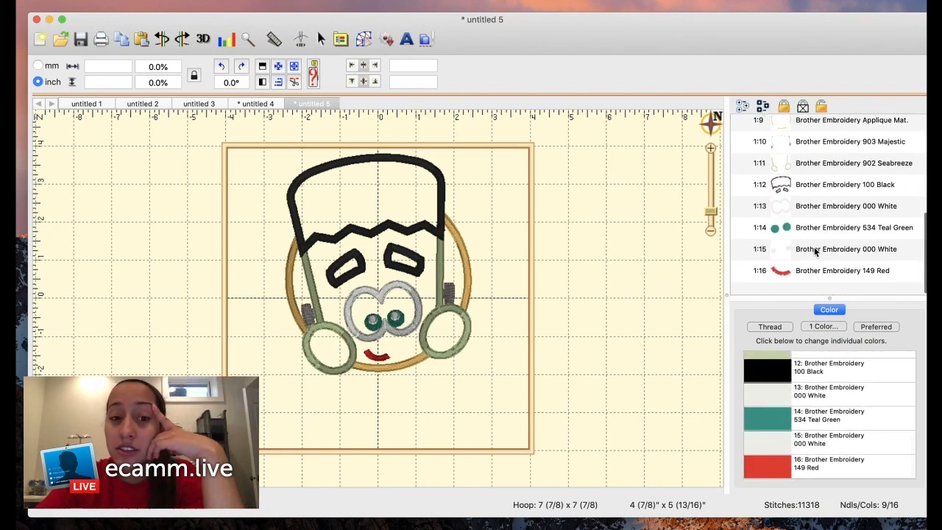
Recolour the face outline and eyes 515 Moss Green, the circle background 030 Vermillion, another piece 005 Silver
scroll("down", 3)
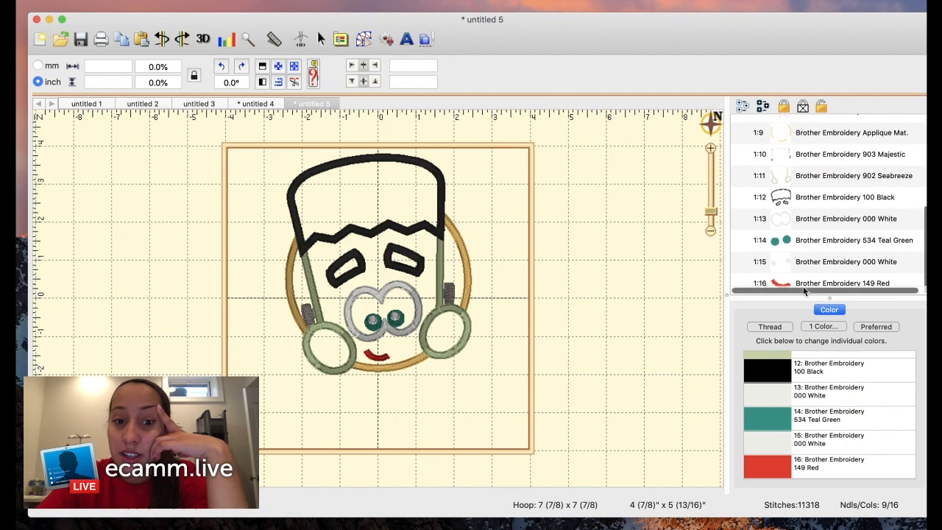
mouse_move(819, 177)
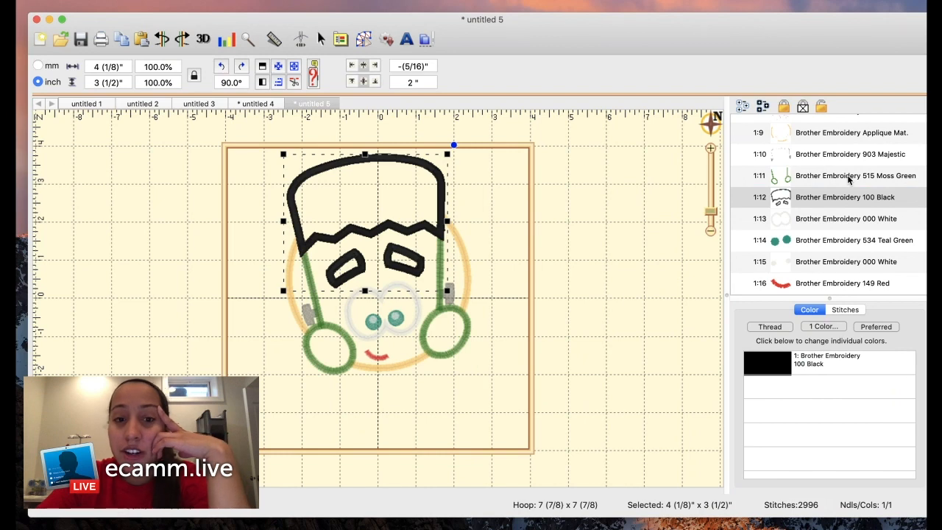
left_click(856, 175)
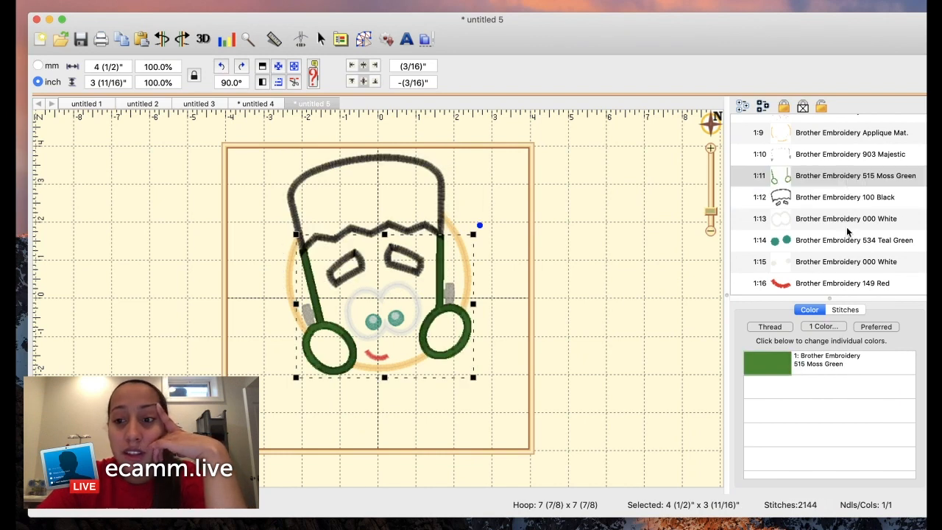
left_click(767, 363)
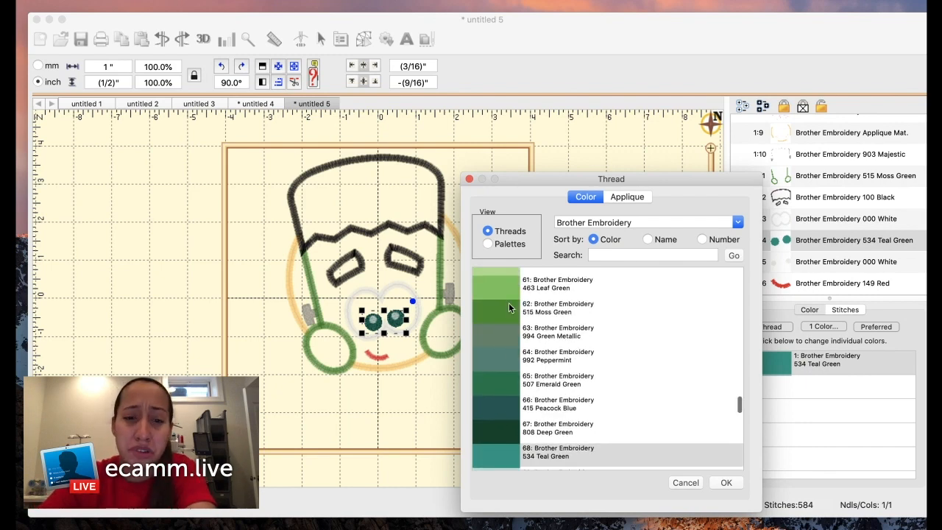
left_click(558, 307)
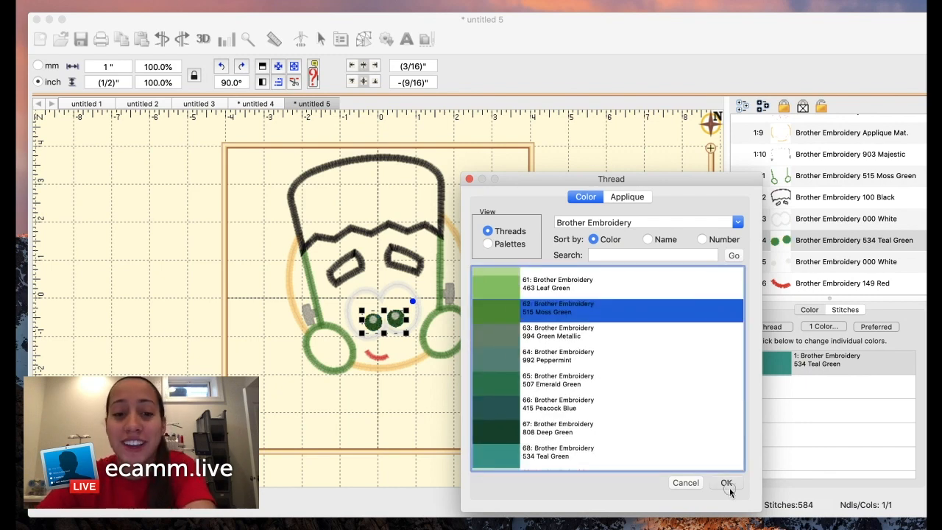
left_click(726, 483)
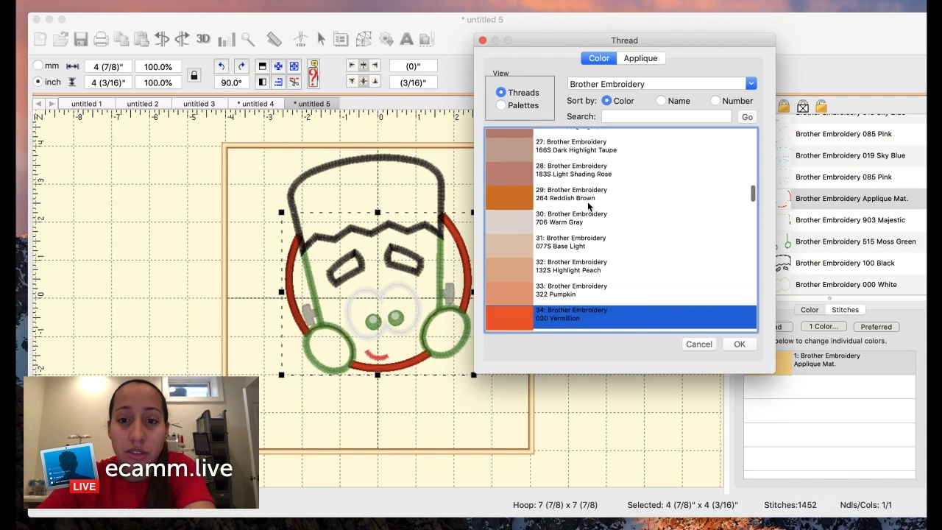
left_click(739, 344)
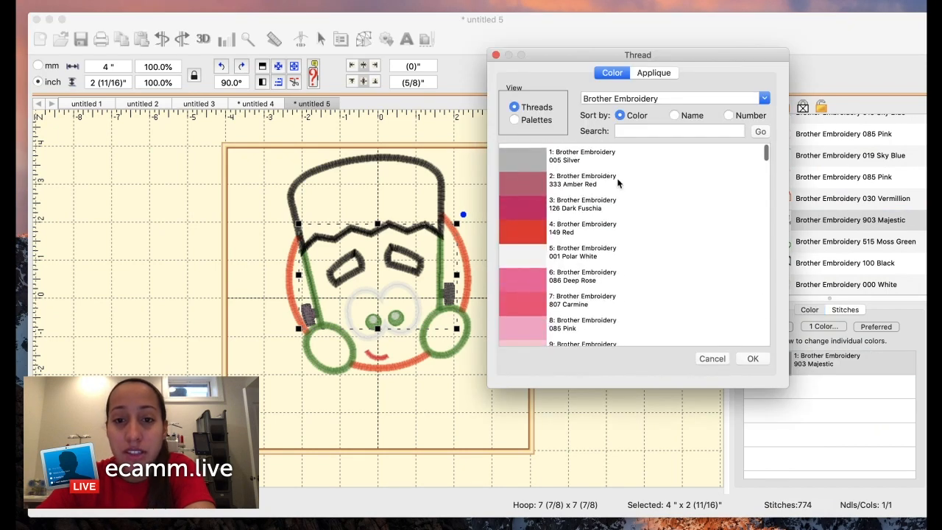
left_click(753, 359)
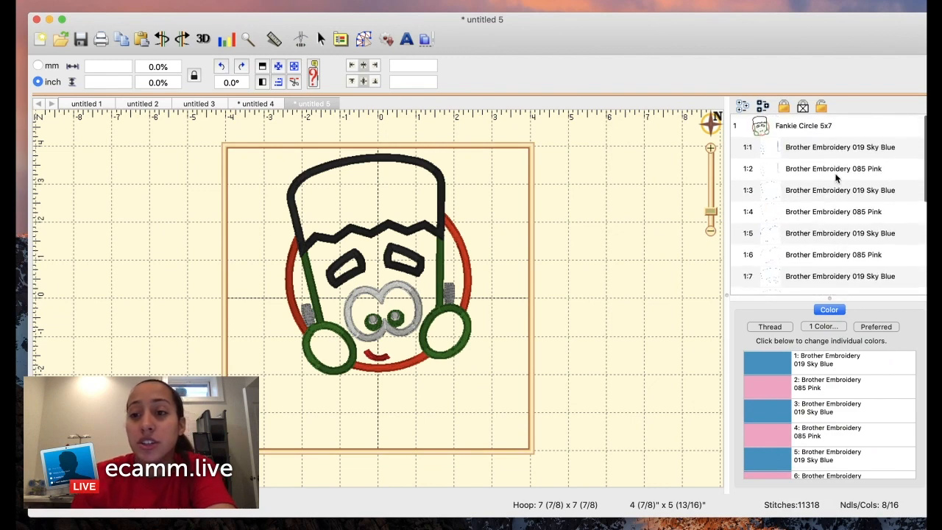
Set the applique placement and tack-down stops to 030 Vermillion and 001 Polar White
left_click(839, 145)
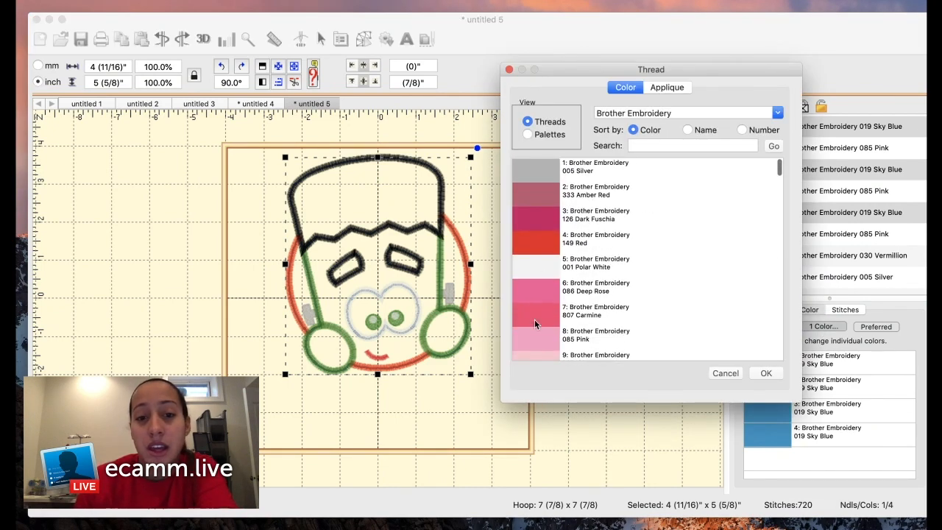
scroll("down", 3)
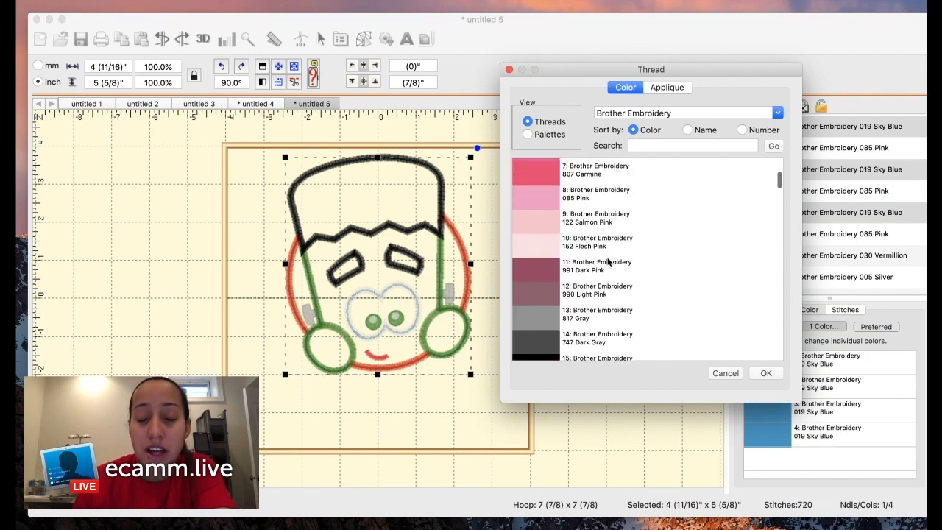
scroll("down", 3)
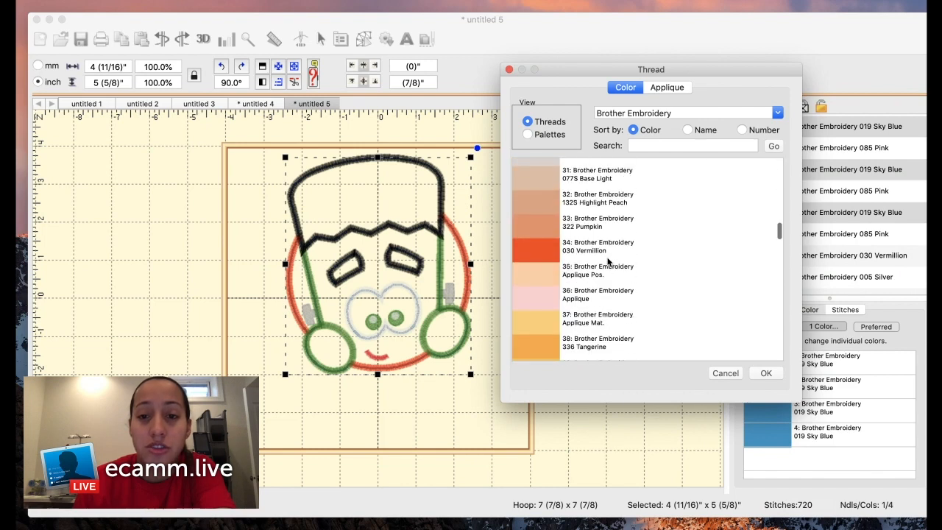
left_click(766, 374)
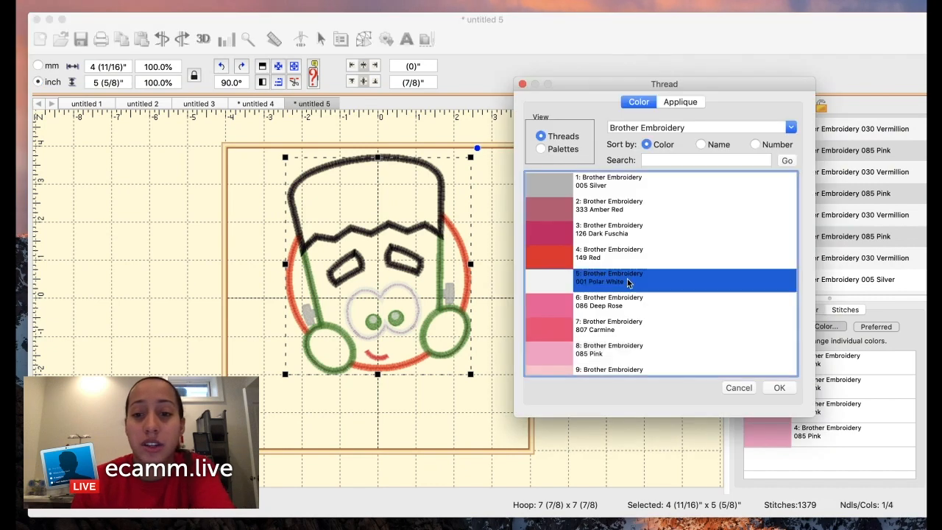
left_click(779, 387)
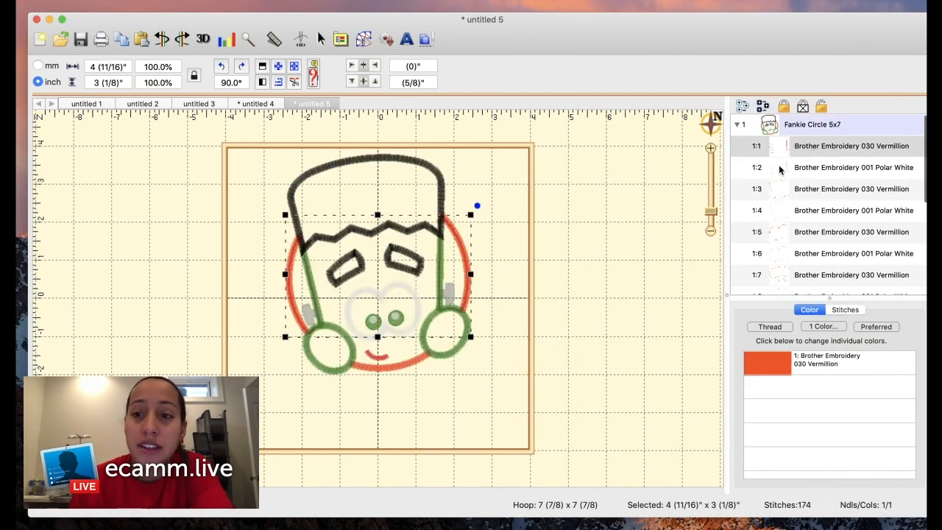
left_click(227, 38)
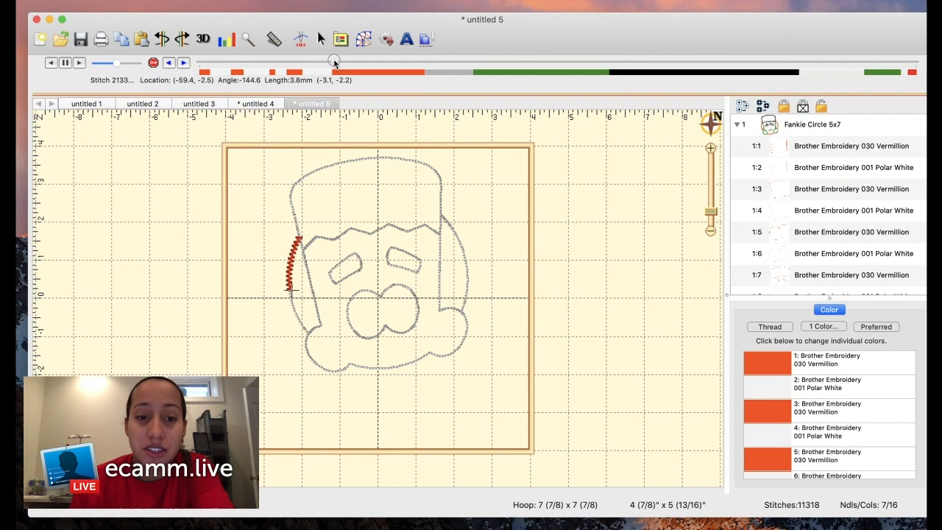
Advance the Stitch Simulator along the head placement outline to check the recoloured lines
left_click_drag(336, 62, 434, 65)
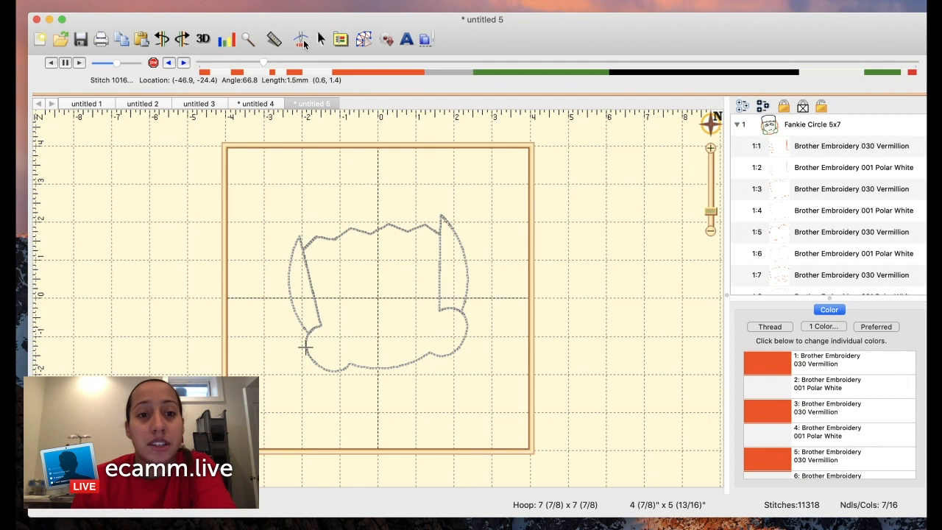
mouse_move(301, 38)
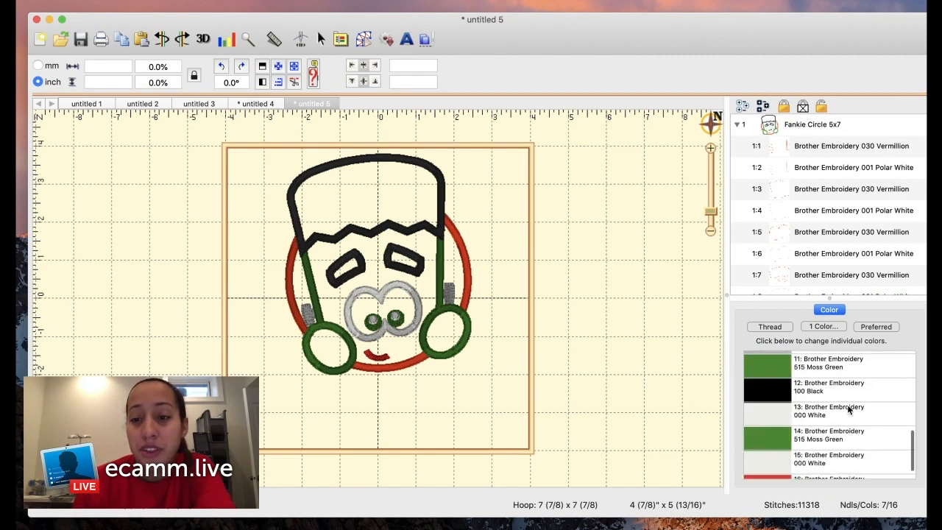
Recolour the two 000 White eye pieces to 001 Polar White
scroll("down", 3)
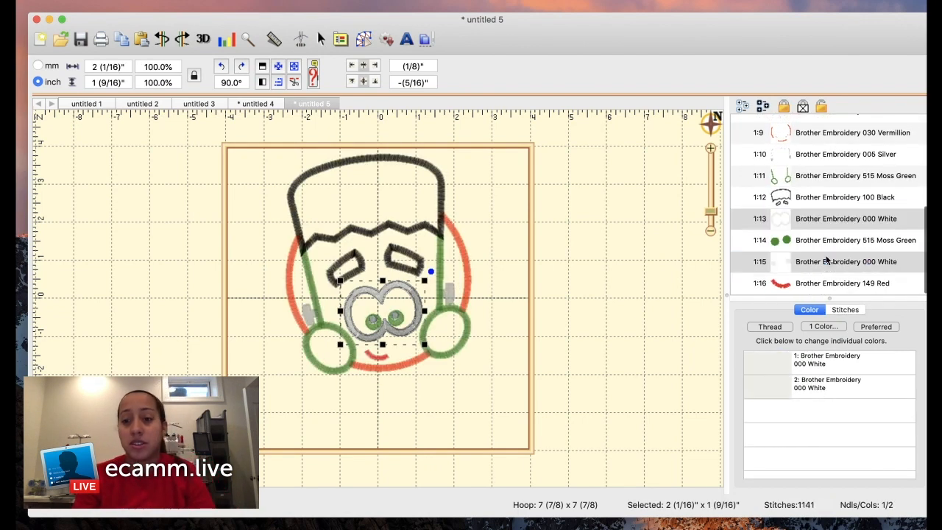
left_click(769, 327)
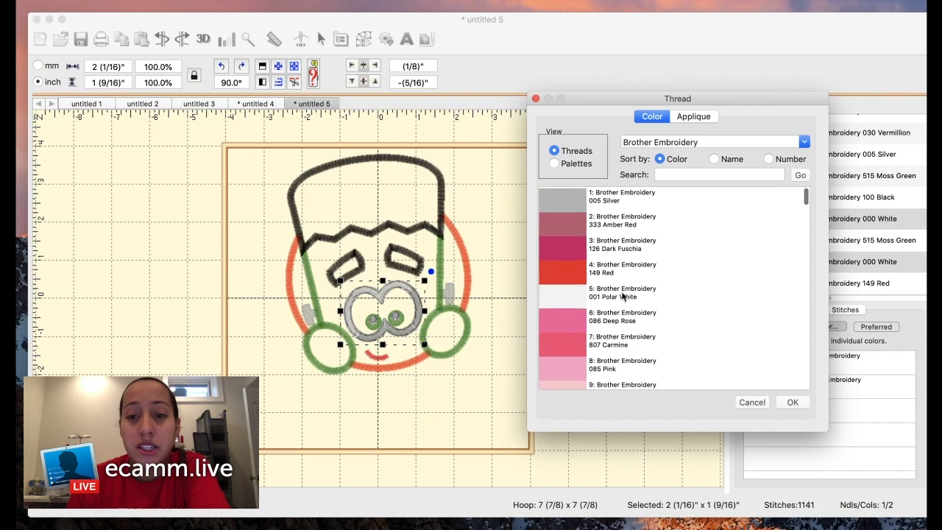
left_click(792, 402)
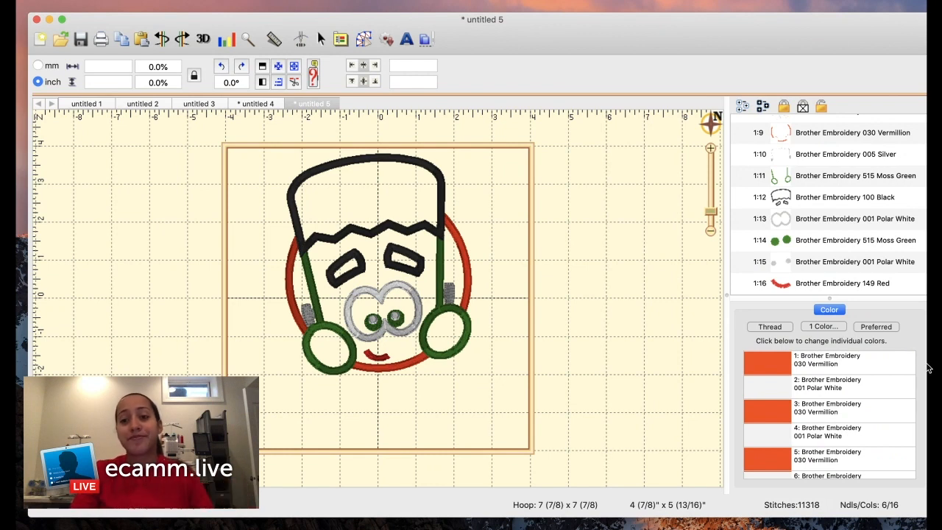
mouse_move(877, 227)
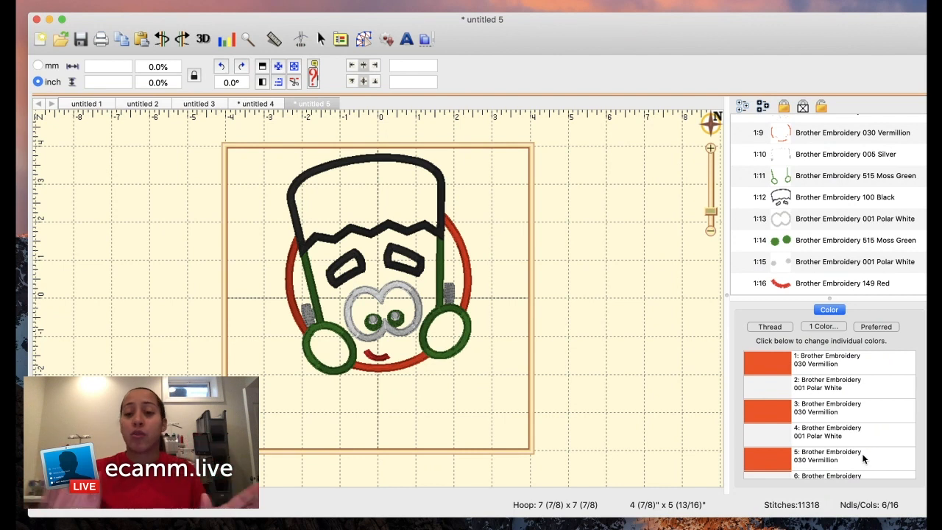
mouse_move(837, 426)
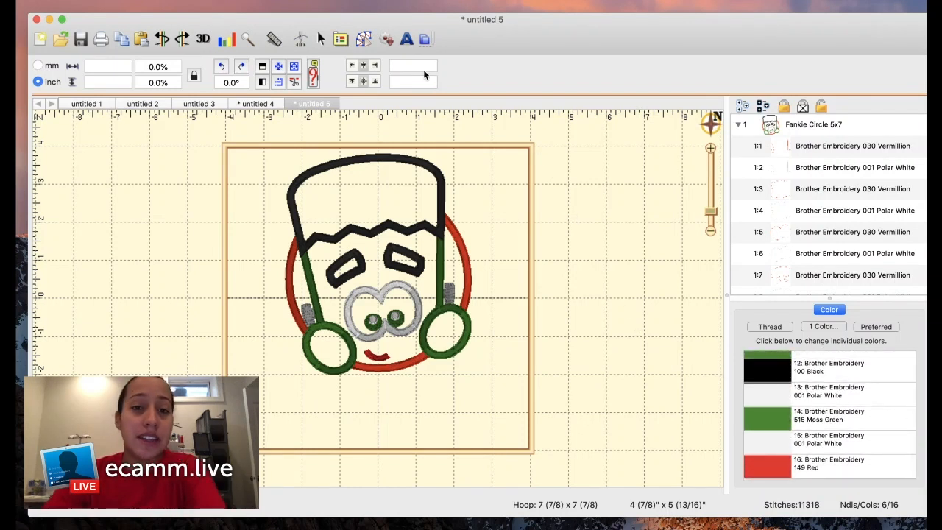
mouse_move(406, 40)
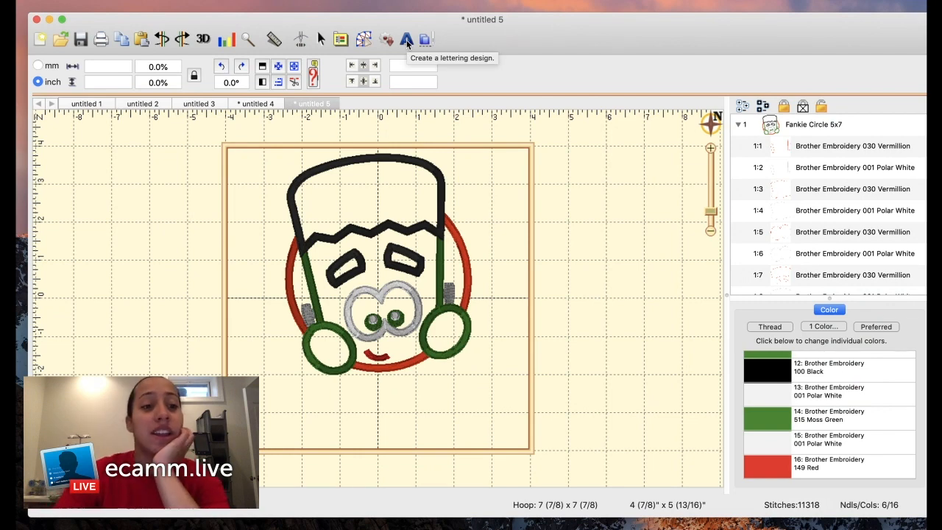
Add a new lettering object and set its font to Nightmare 1 inch BX
left_click(407, 38)
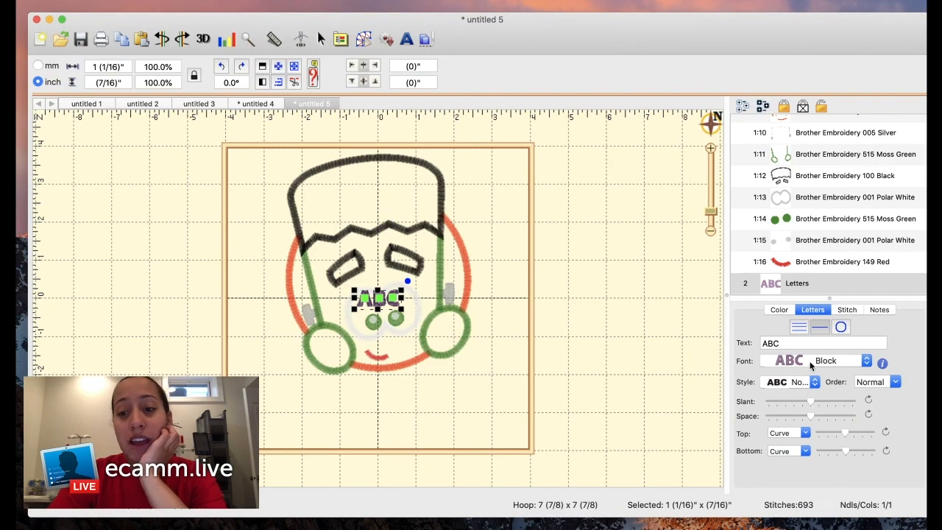
left_click(866, 361)
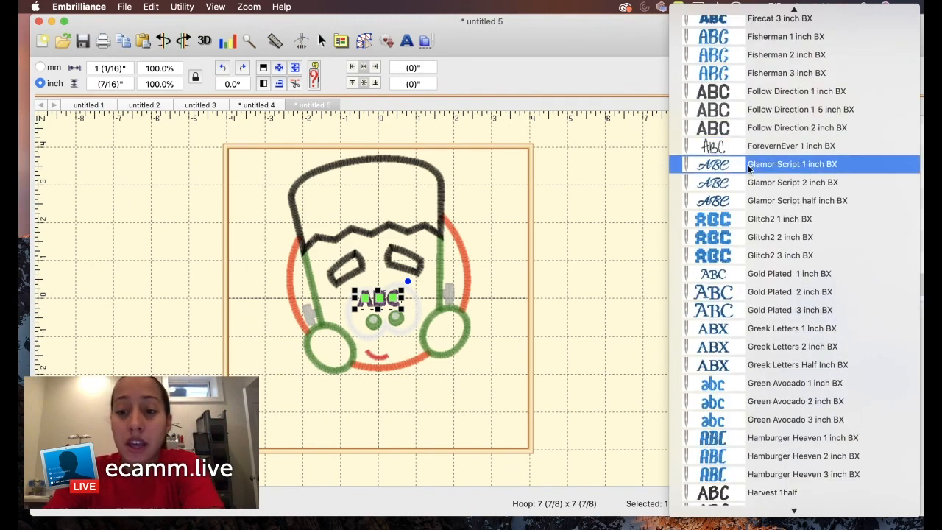
scroll("down", 3)
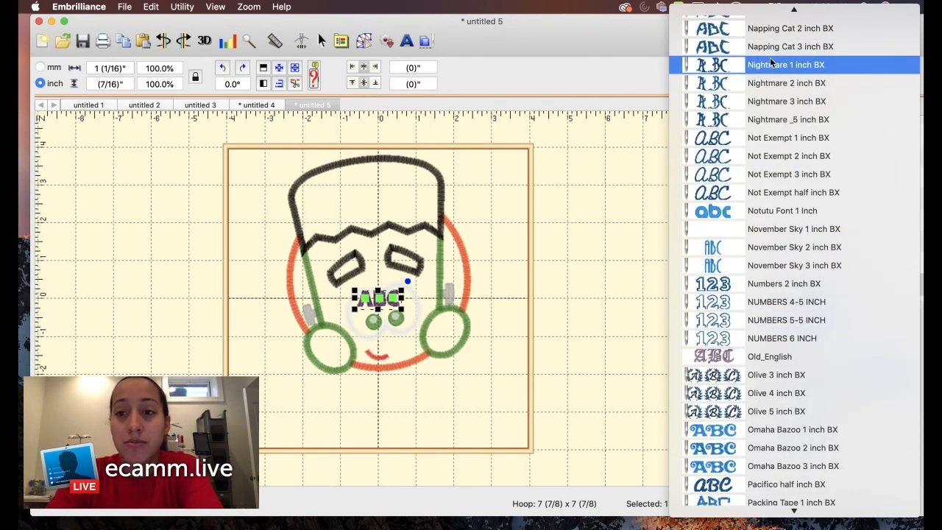
left_click(786, 65)
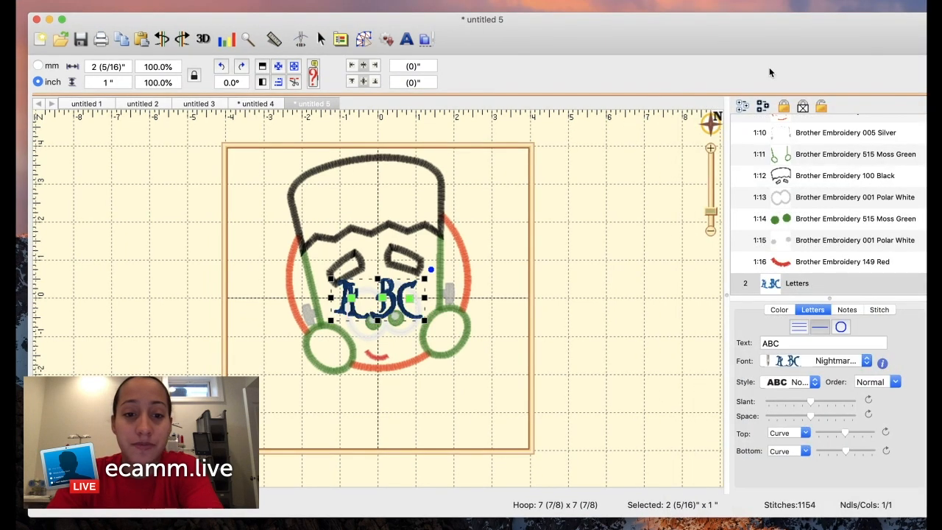
Change the lettering text to 'Joseph' in the RM Frankie 1 and a Half Inch font
left_click(823, 342)
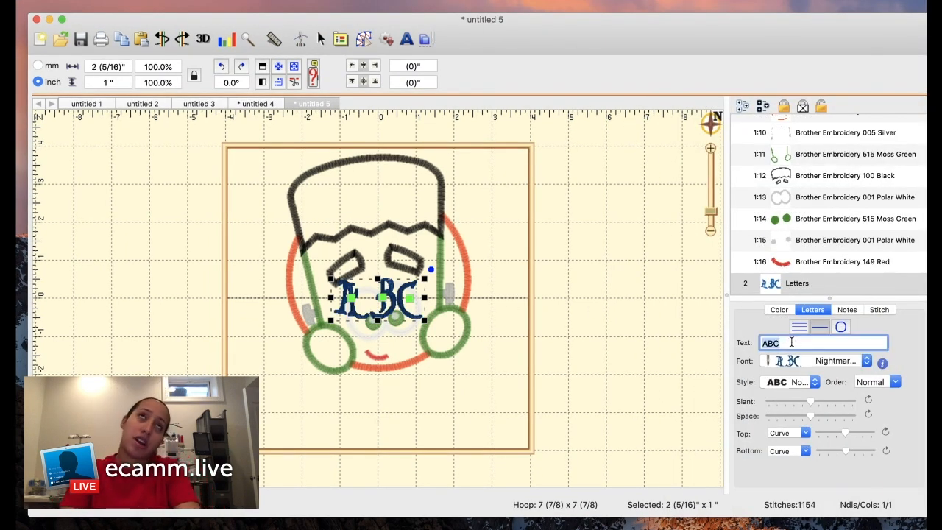
type("Joseph")
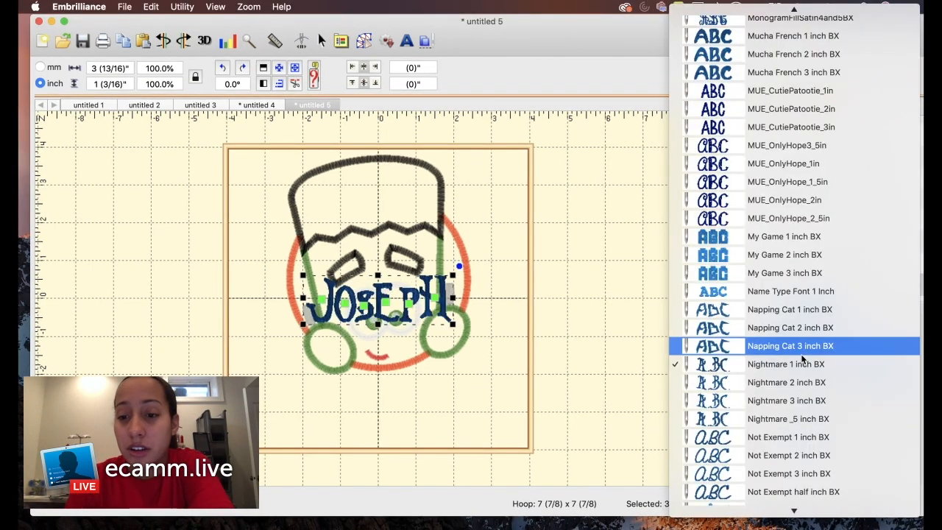
scroll("down", 3)
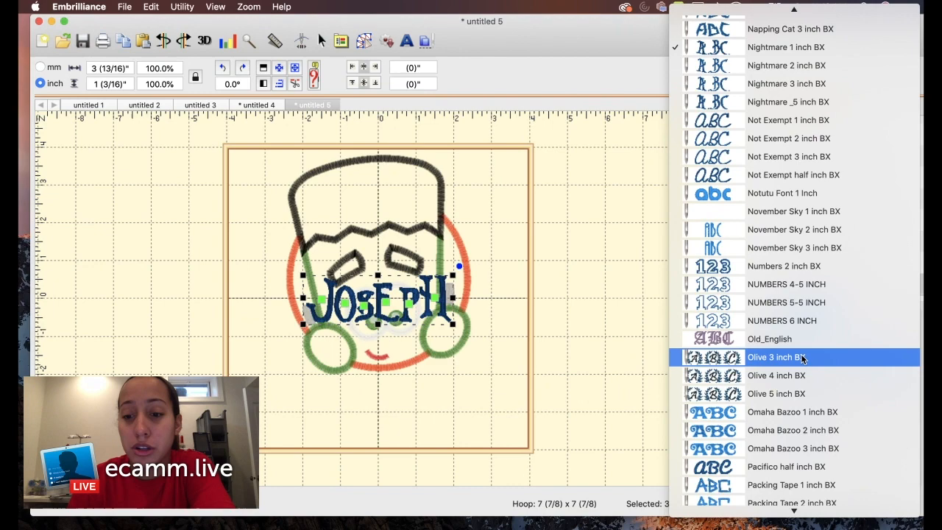
scroll("down", 3)
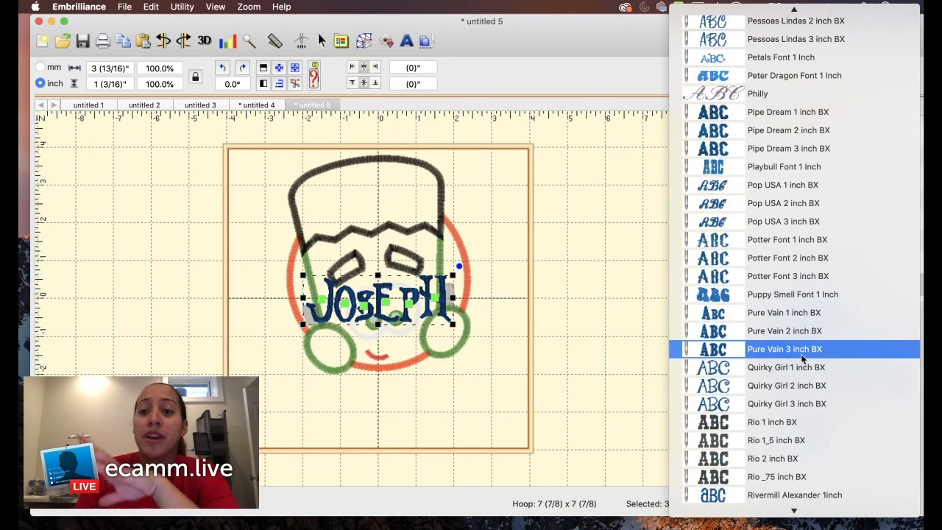
scroll("down", 3)
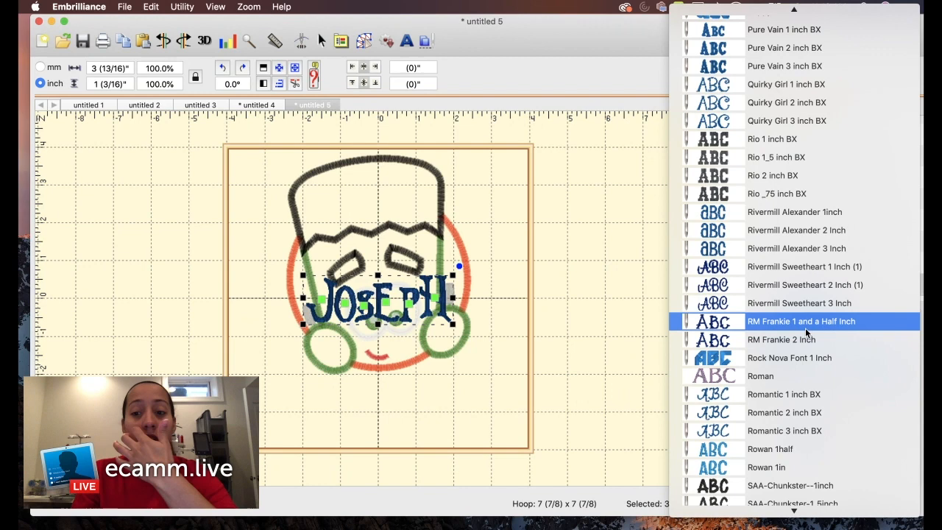
left_click(801, 321)
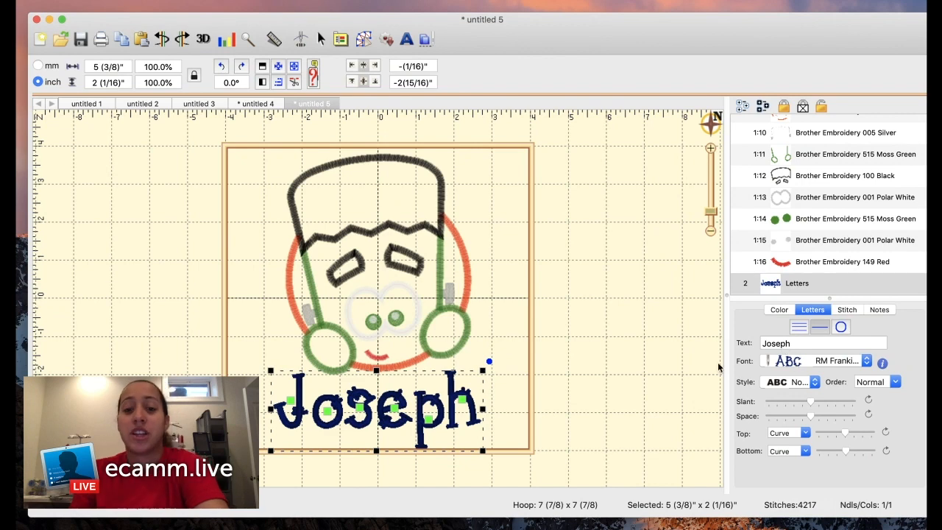
mouse_move(542, 381)
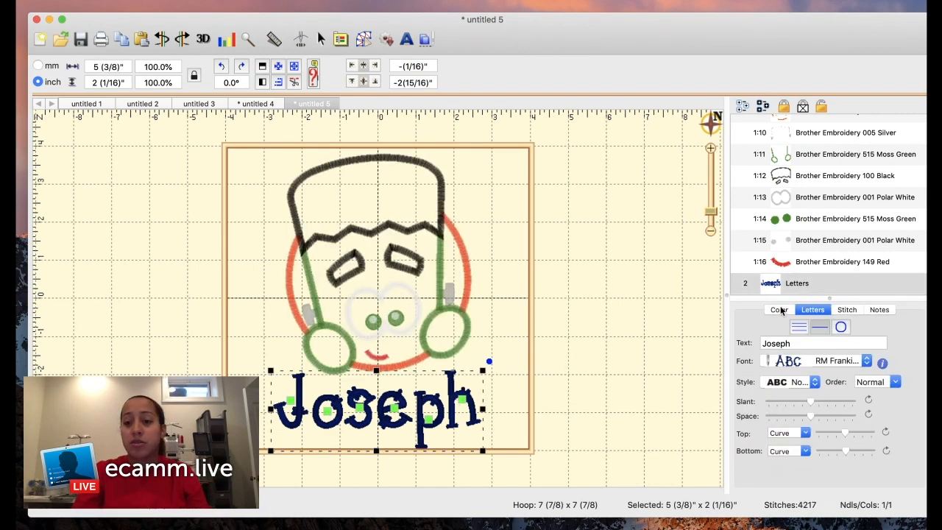
Recolor the Joseph lettering to Brother Embroidery 515 Moss Green thread
left_click(779, 309)
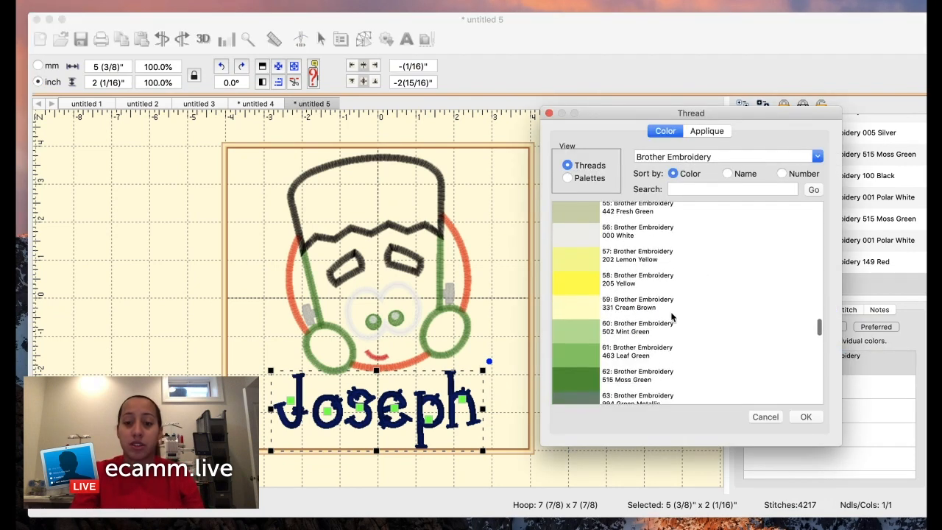
left_click(637, 375)
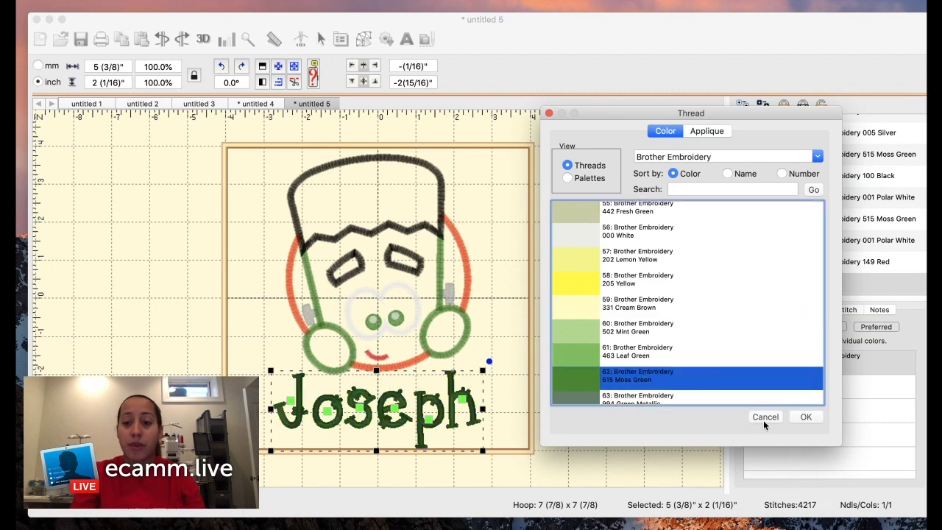
left_click(806, 417)
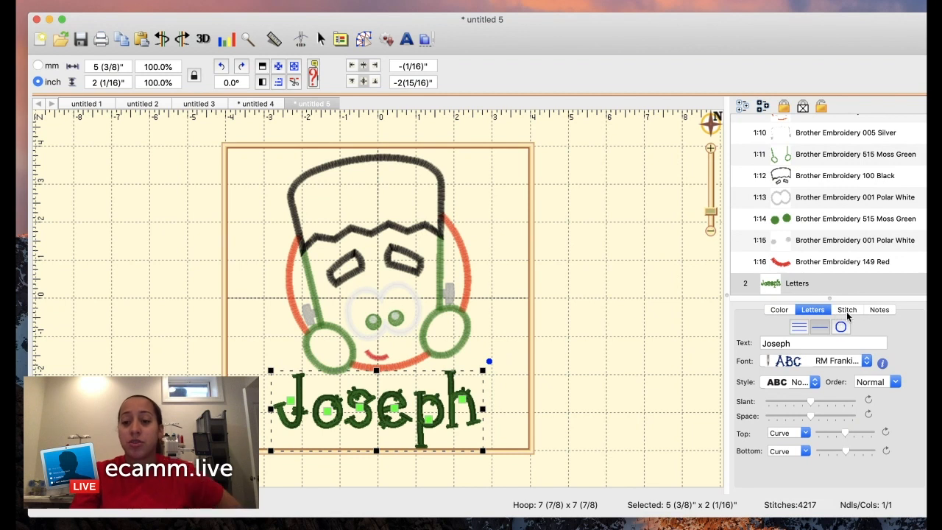
Lower Joseph's stitch compensation to about -1 pt, then select the Frankenstein design
left_click(847, 309)
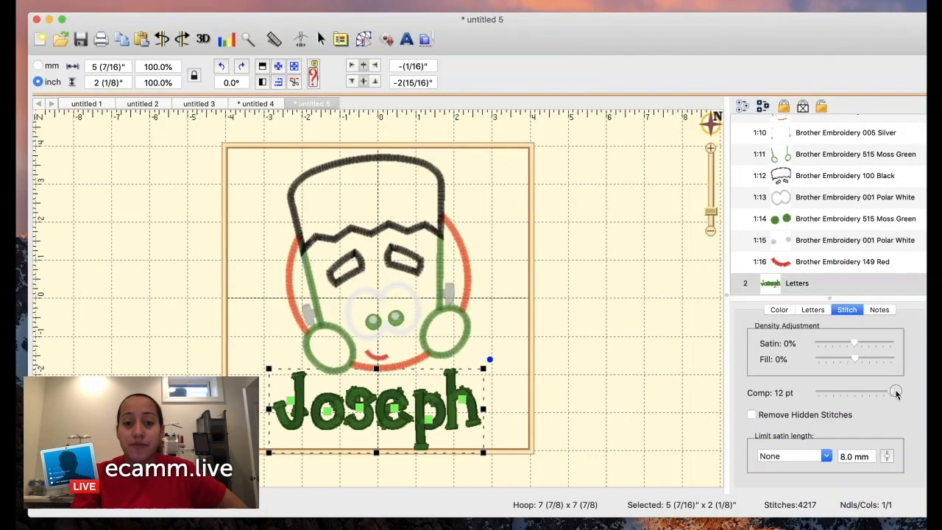
left_click_drag(896, 391, 845, 391)
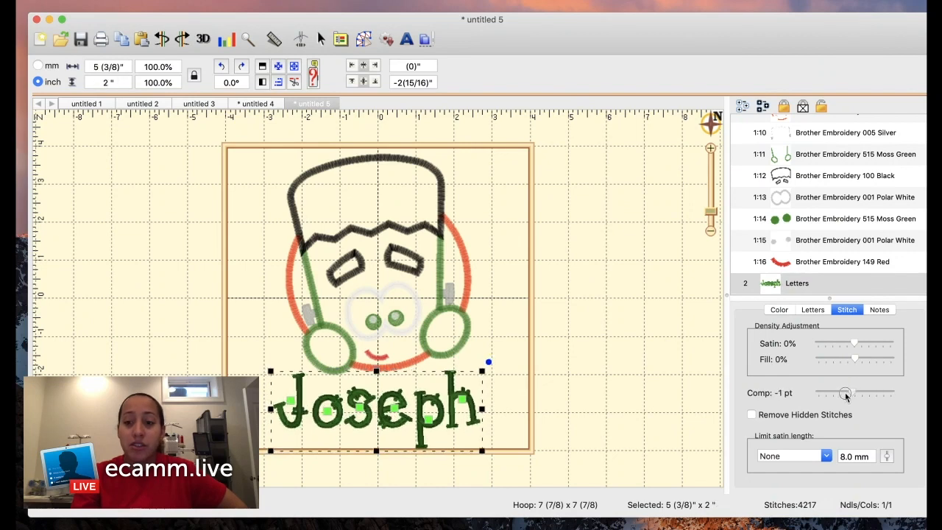
left_click(778, 309)
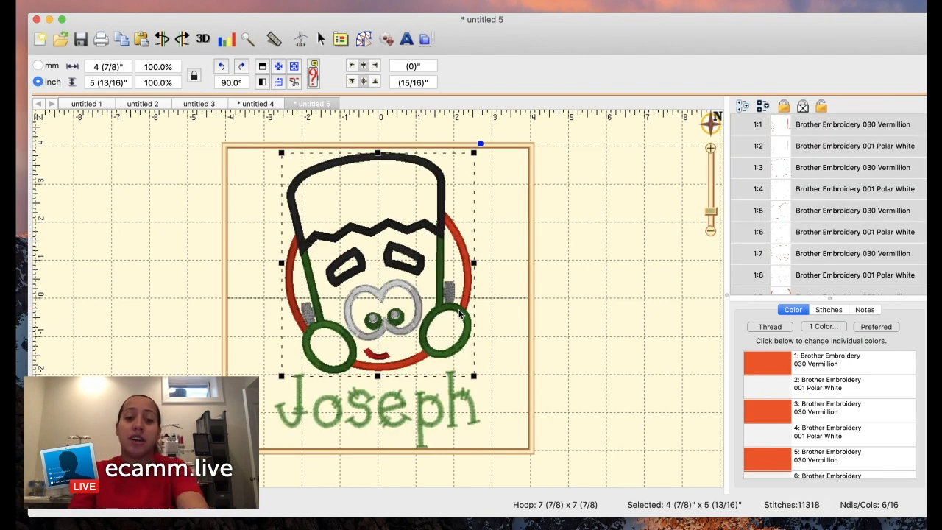
mouse_move(554, 340)
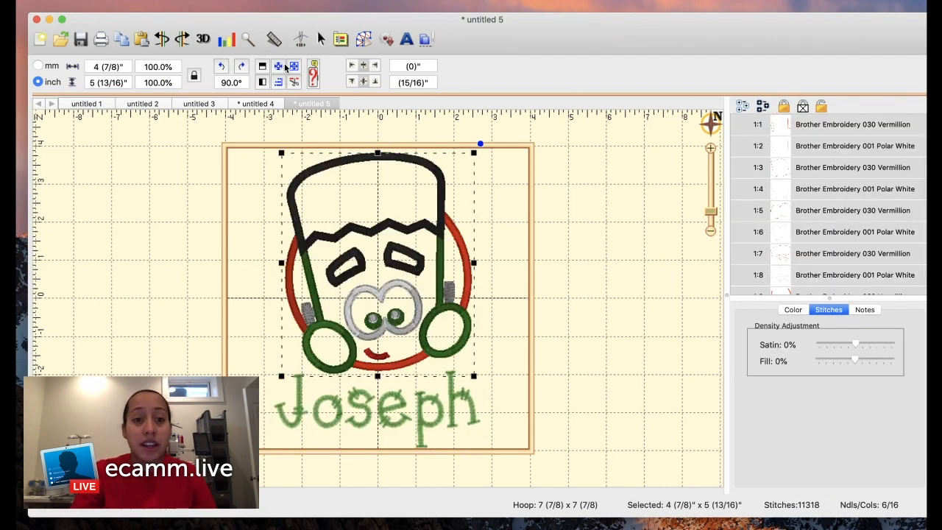
mouse_move(280, 67)
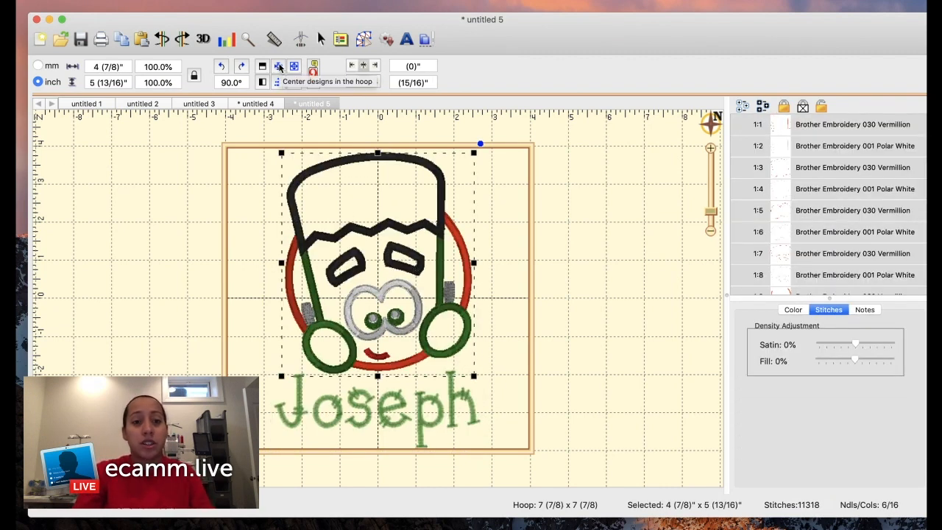
Center the Frankenstein applique and Joseph name together in the hoop
left_click(278, 66)
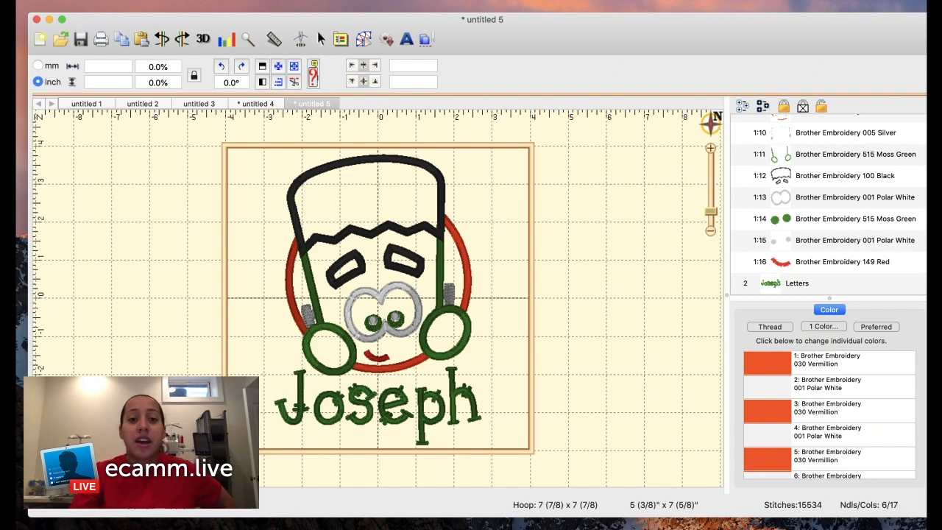
mouse_move(247, 132)
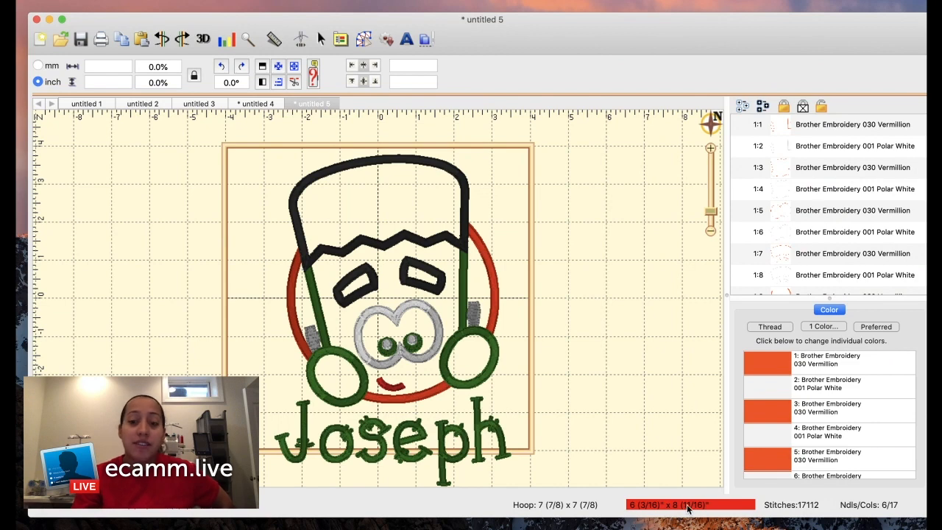
mouse_move(256, 135)
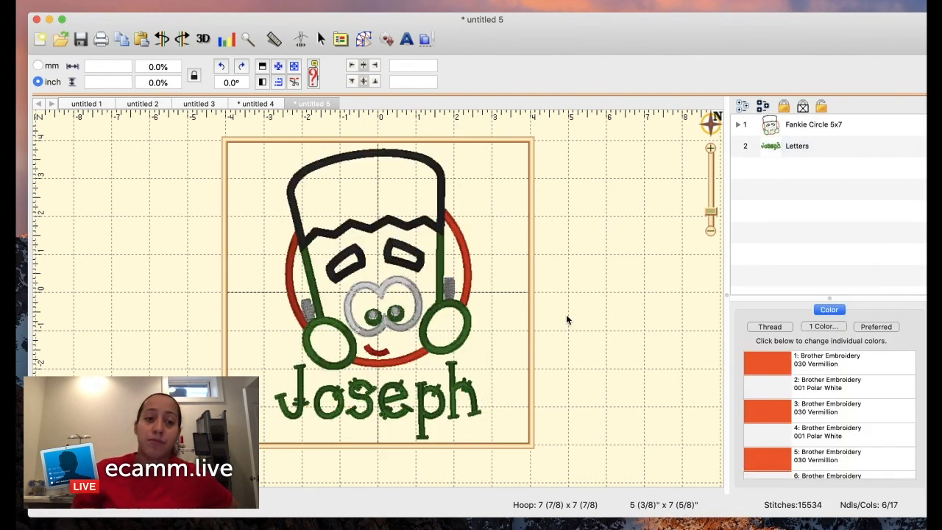
mouse_move(239, 127)
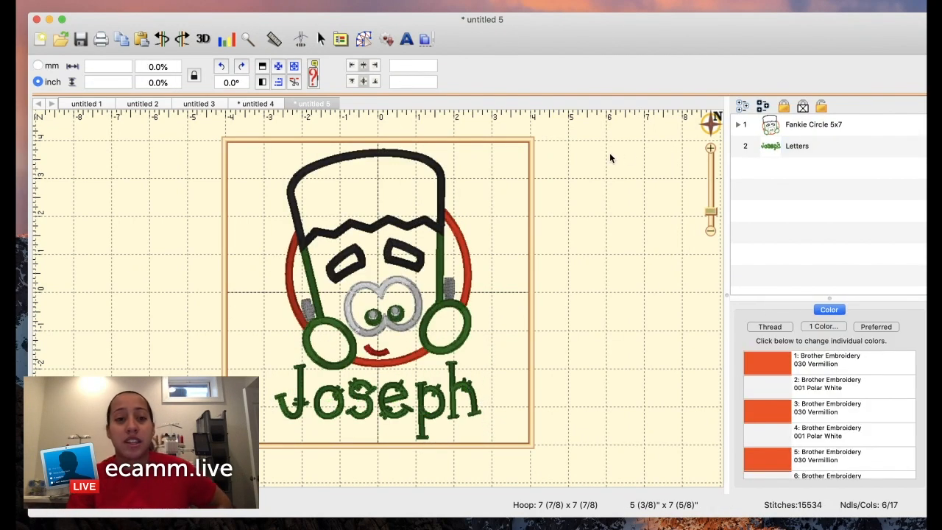
mouse_move(361, 185)
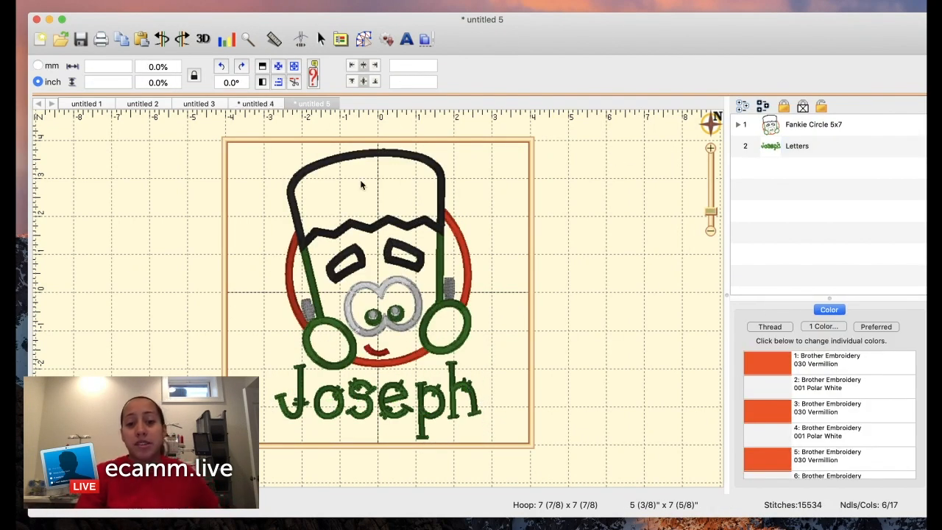
mouse_move(558, 147)
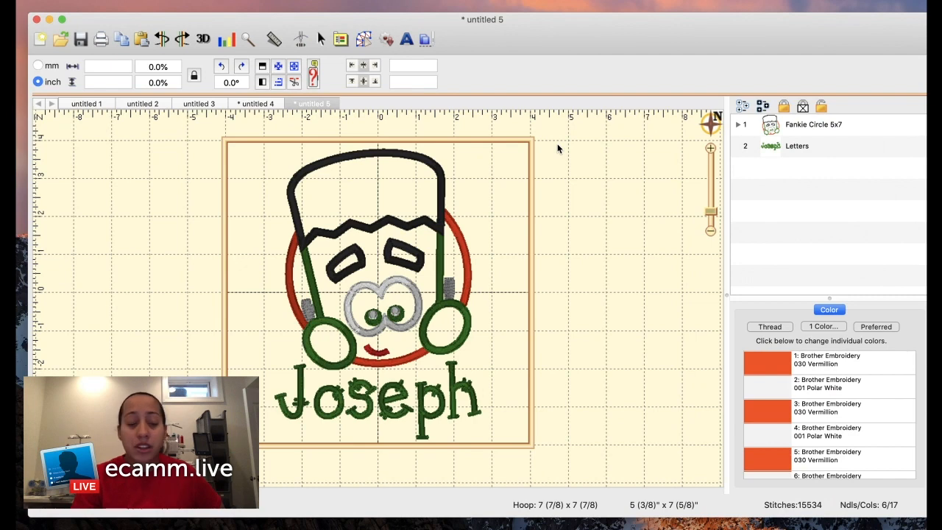
mouse_move(733, 172)
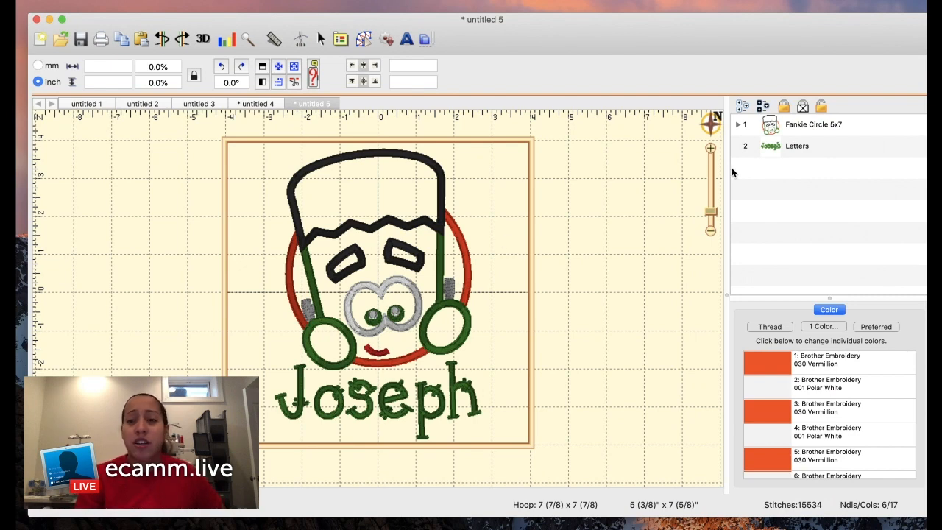
mouse_move(452, 224)
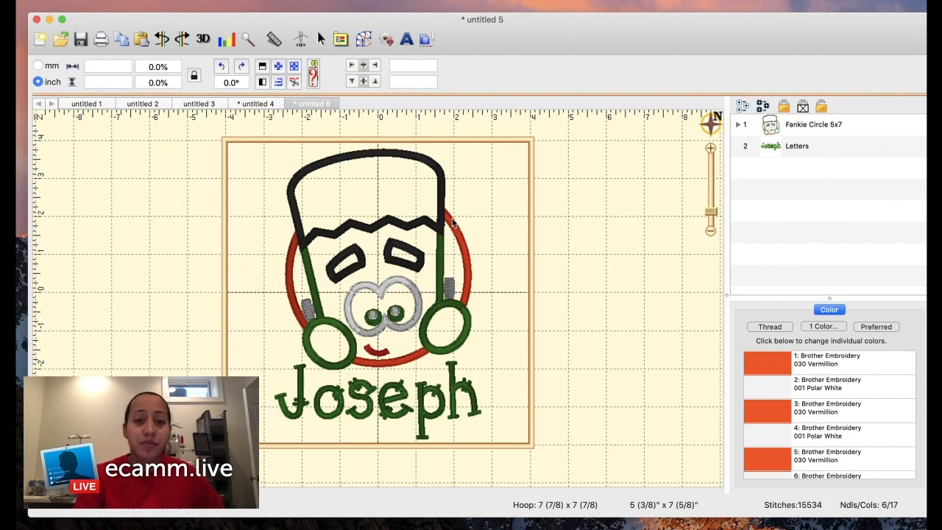
left_click(740, 124)
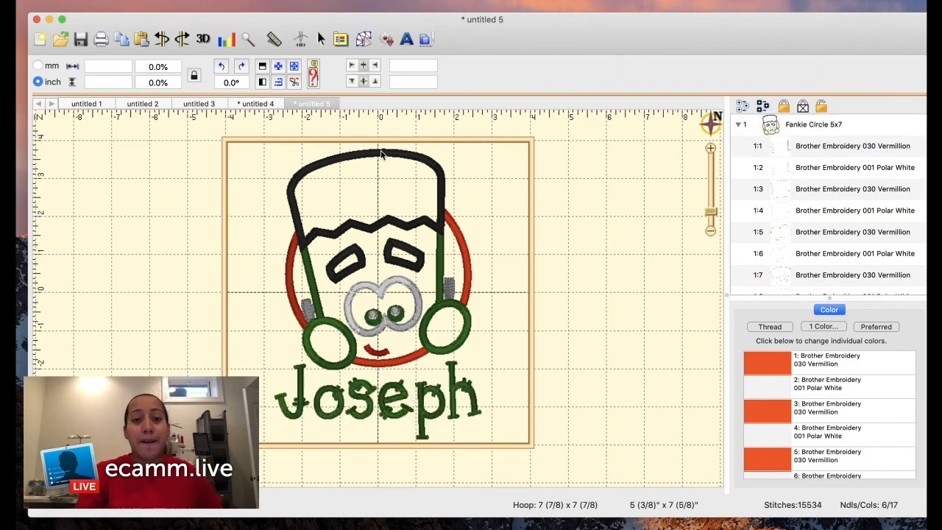
mouse_move(698, 253)
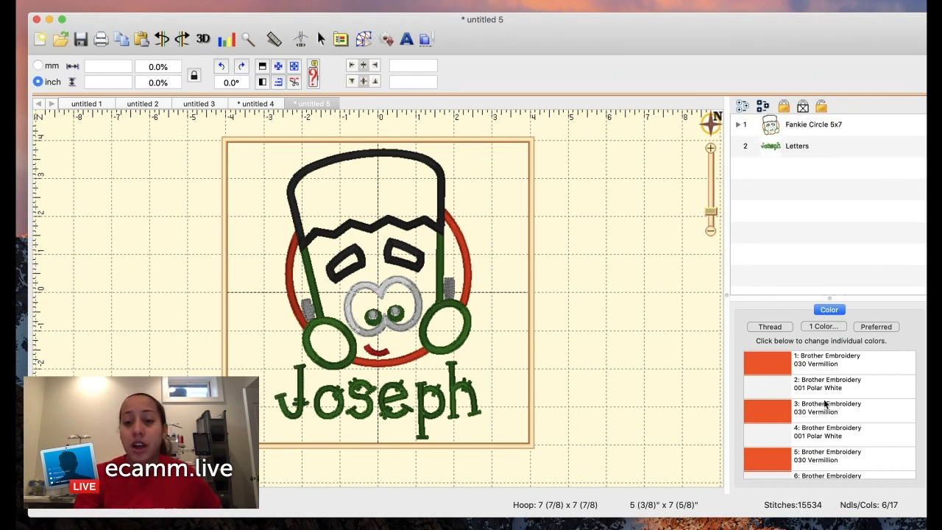
scroll("down", 3)
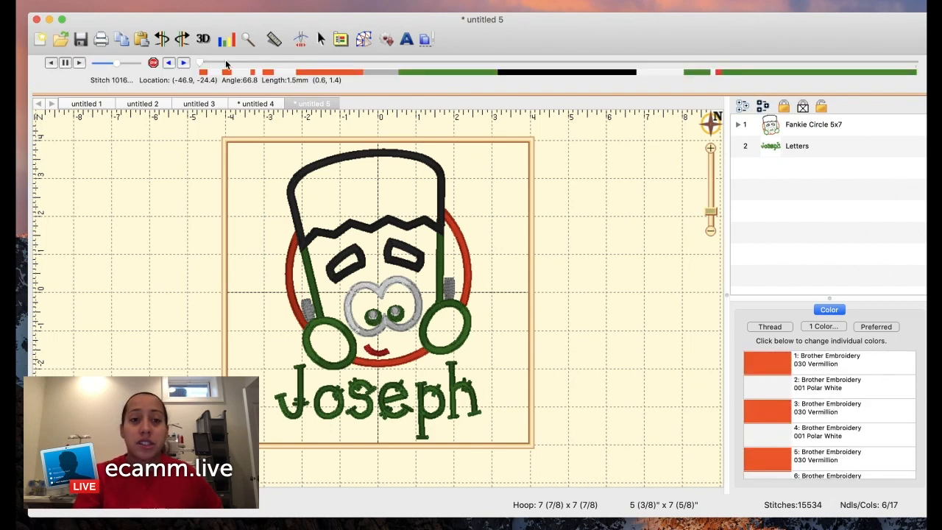
Rewind the stitch simulator to the start, then advance it partway through the vermillion circle and green ear
left_click_drag(224, 62, 218, 61)
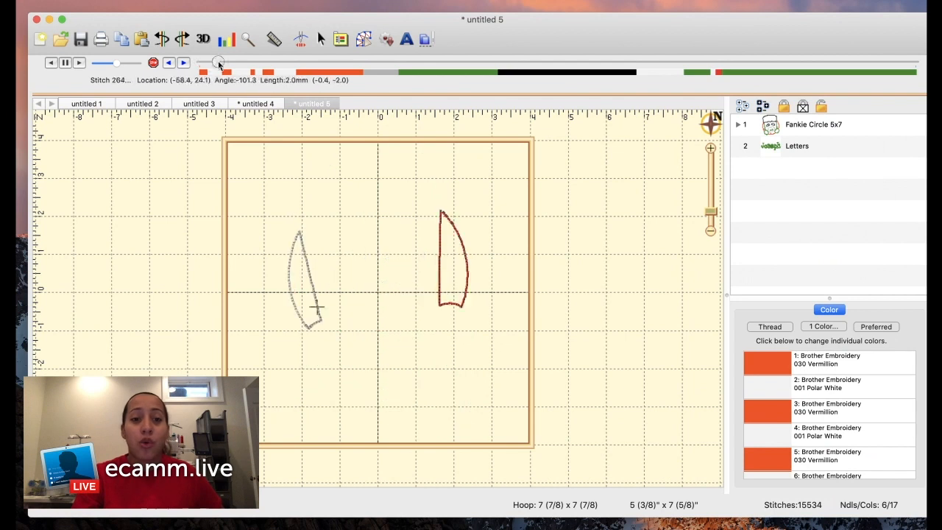
left_click_drag(217, 62, 445, 62)
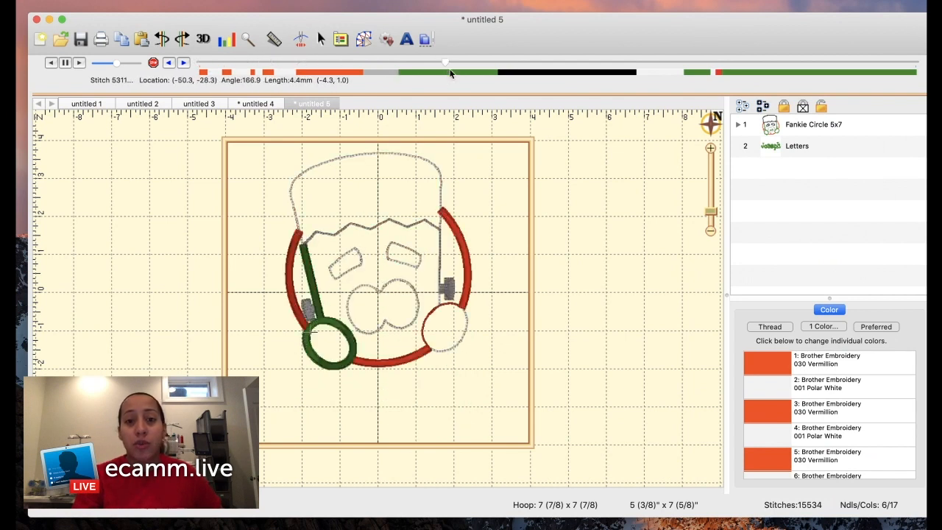